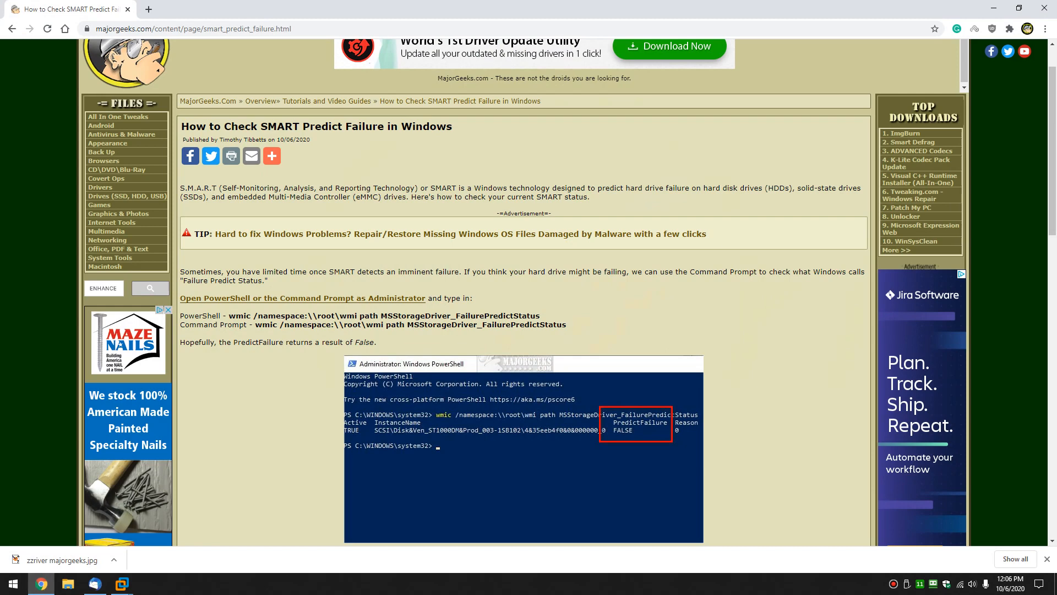
{"action": "mouse_move", "coordinate": [692, 313]}
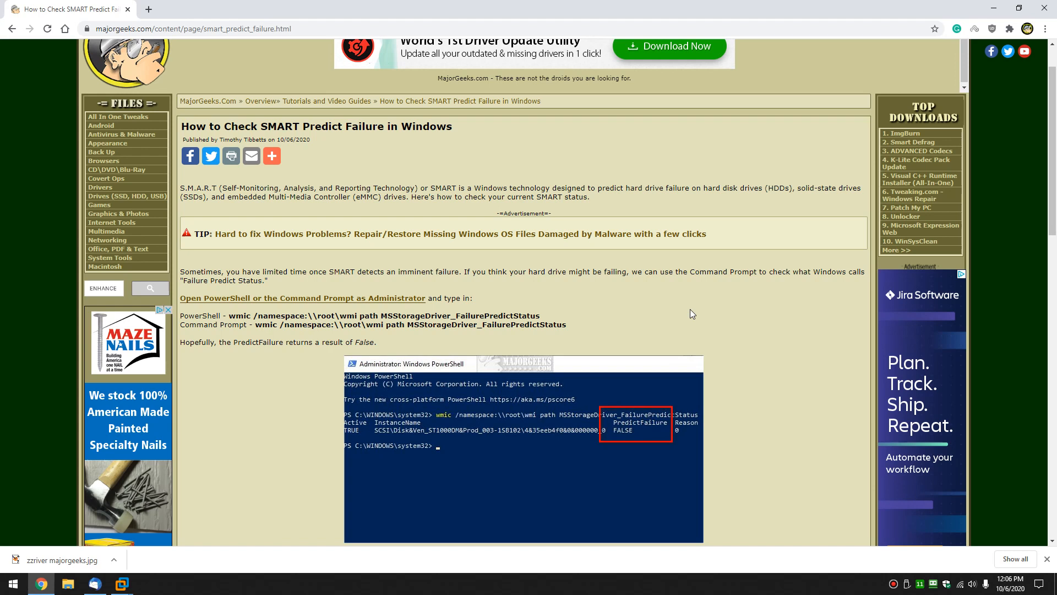
{"action": "mouse_move", "coordinate": [605, 257]}
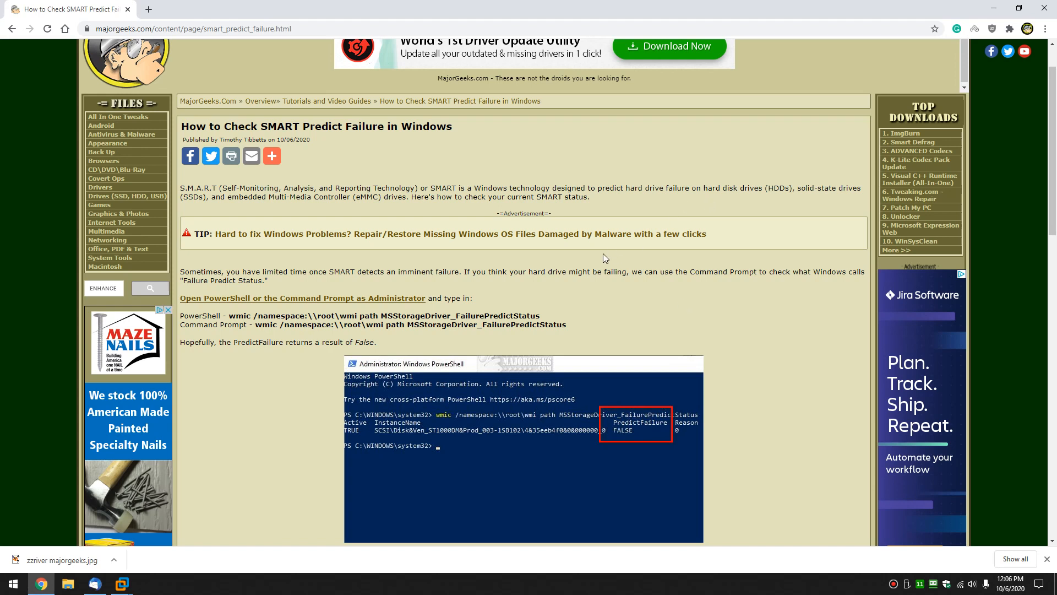
{"action": "mouse_move", "coordinate": [600, 262]}
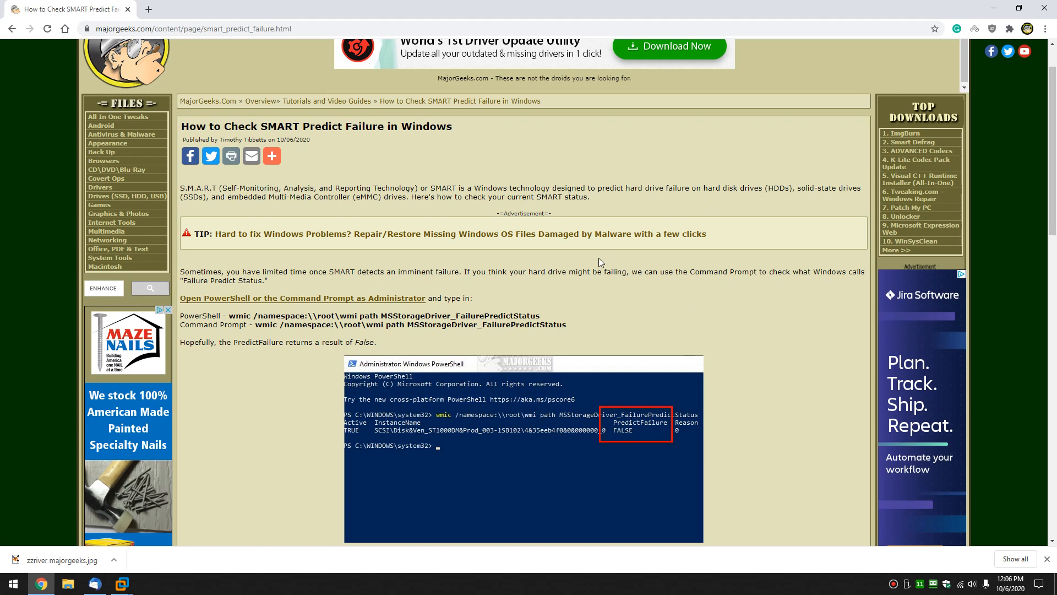
{"action": "mouse_move", "coordinate": [553, 284]}
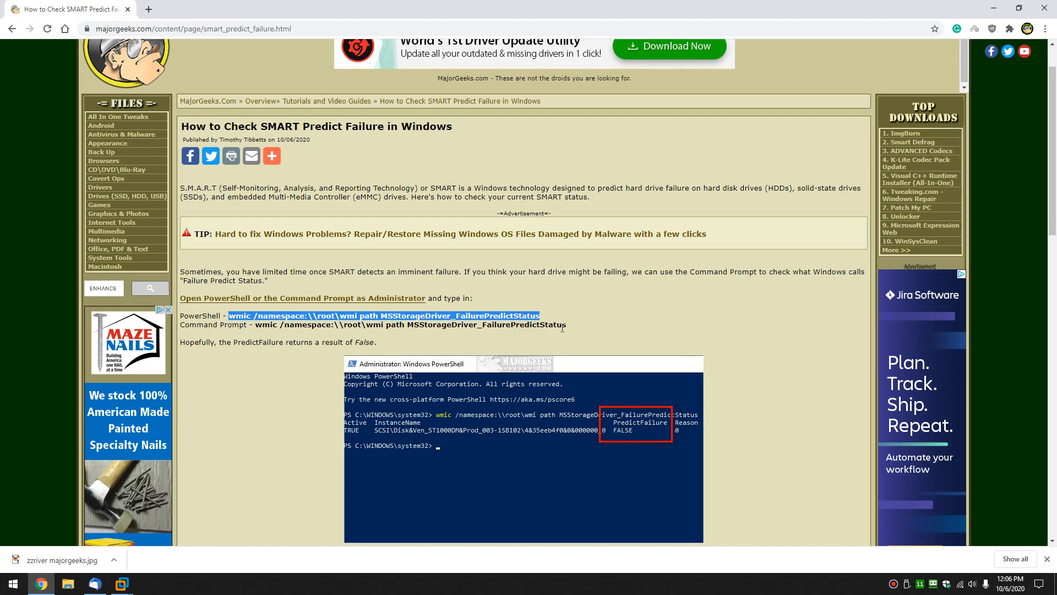
{"action": "mouse_move", "coordinate": [556, 314]}
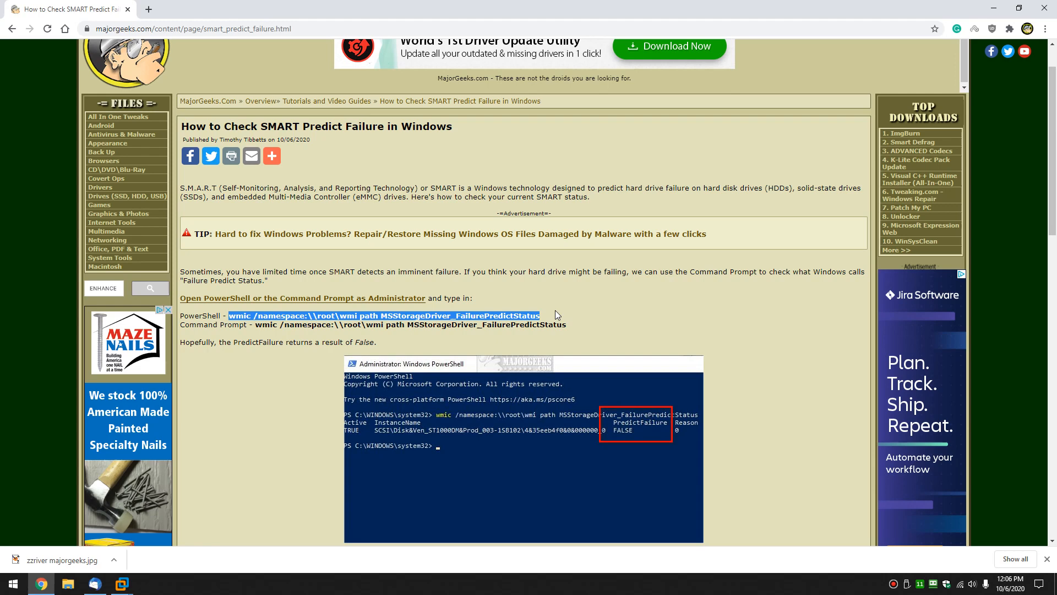
Open Windows PowerShell (Admin) from the Start button's right-click menu
{"action": "right_click", "coordinate": [13, 583]}
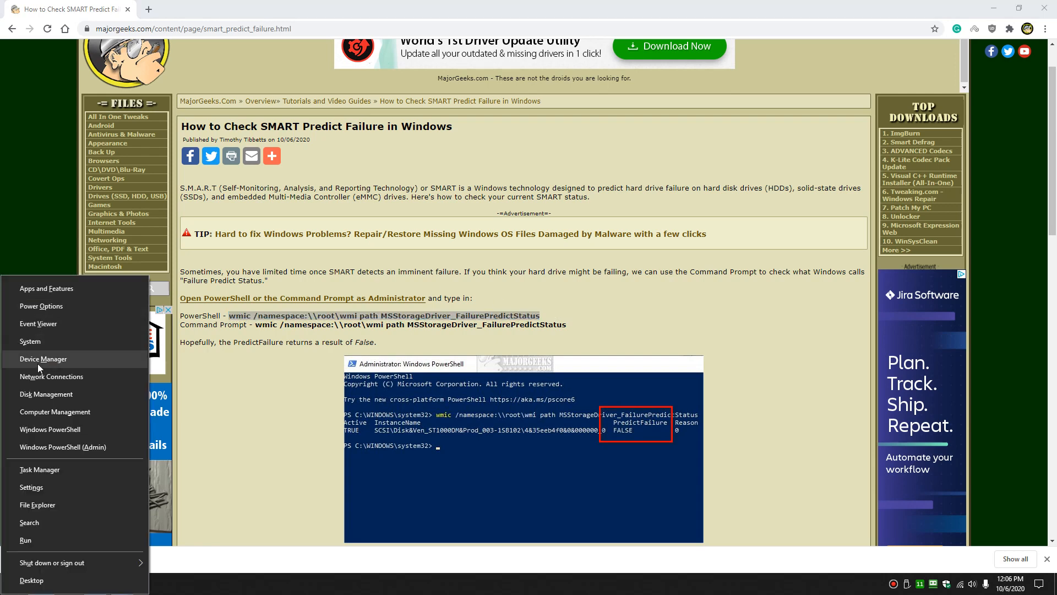
{"action": "mouse_move", "coordinate": [51, 447]}
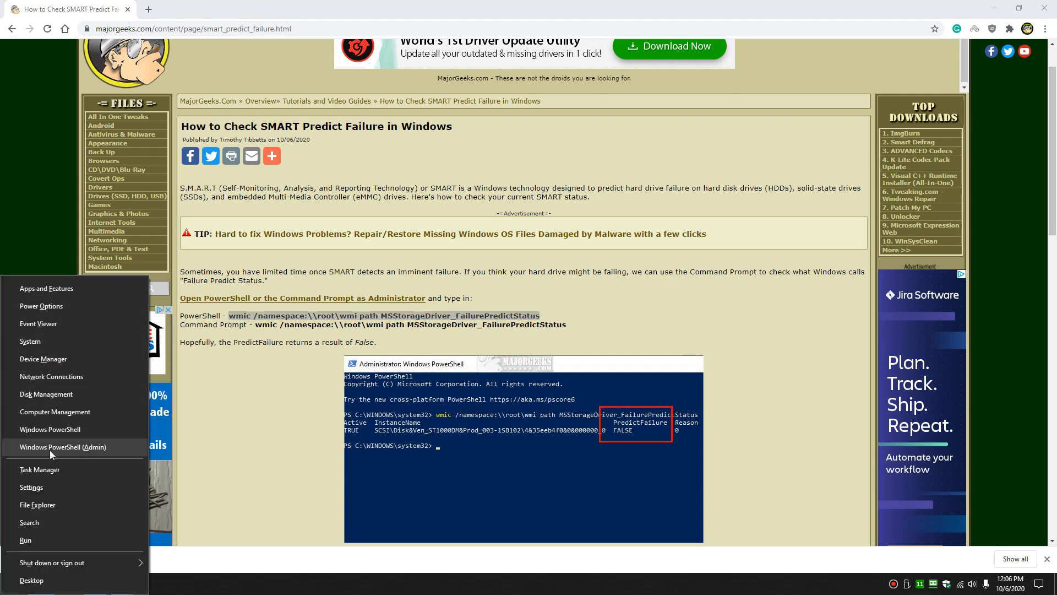
{"action": "left_click", "coordinate": [62, 447]}
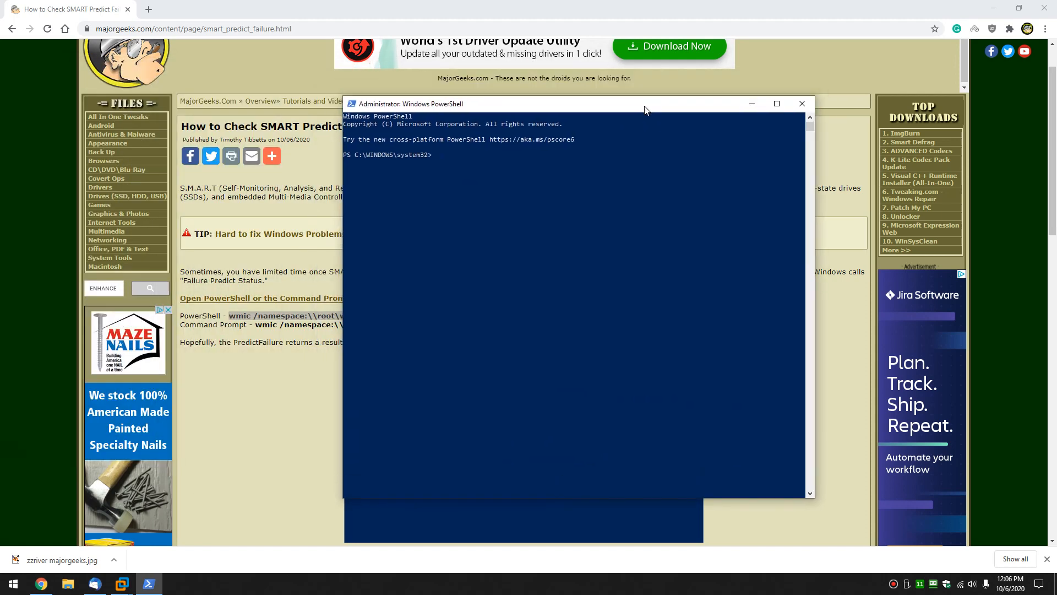
Run 'wmic /namespace:\\root\wmi path MSStorageDriver_FailurePredictStatus' to check PredictFailure
{"action": "type", "text": "wmic /namespace:\\\\root\\wmi path MSStorageDriver_FailurePredictStatus"}
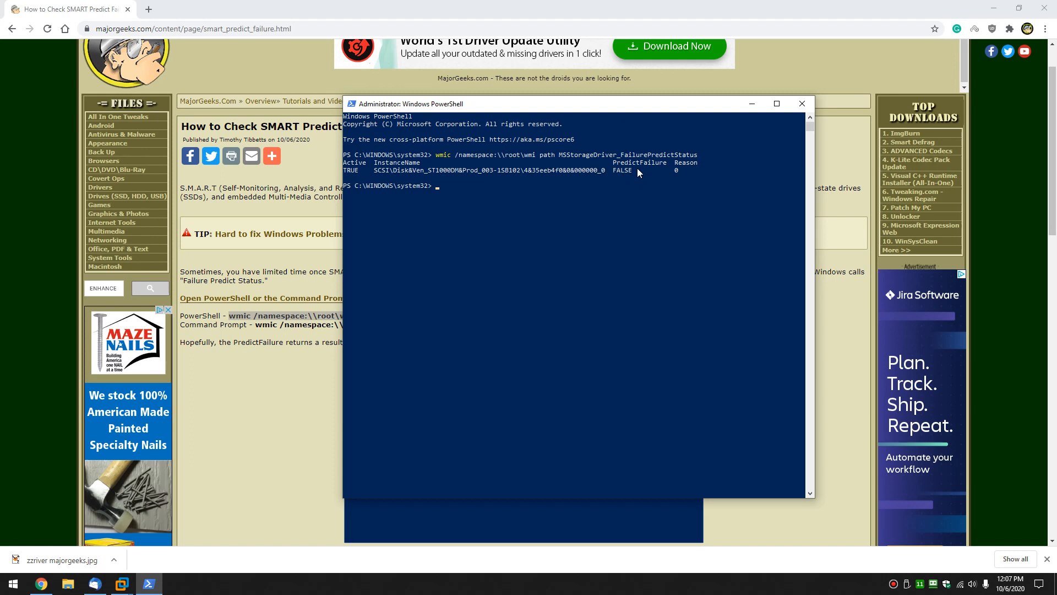
{"action": "mouse_move", "coordinate": [614, 190]}
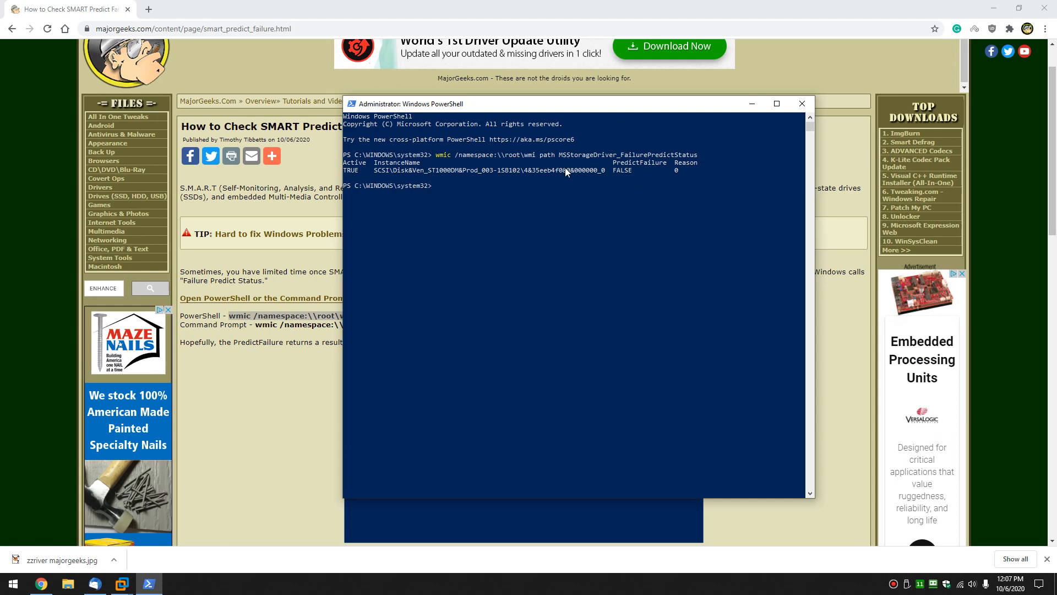
{"action": "mouse_move", "coordinate": [573, 182]}
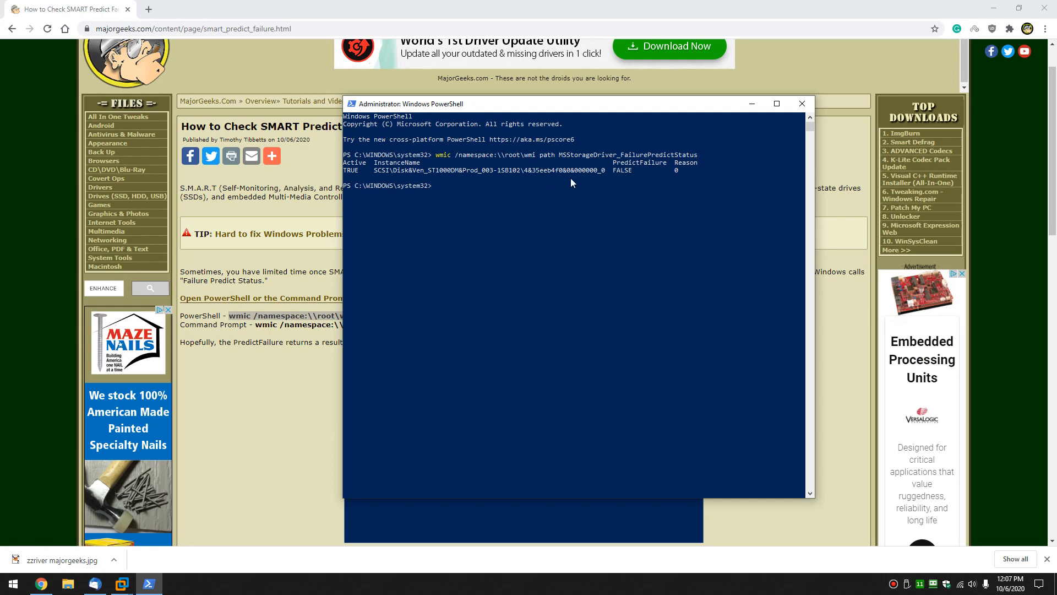
{"action": "mouse_move", "coordinate": [600, 173]}
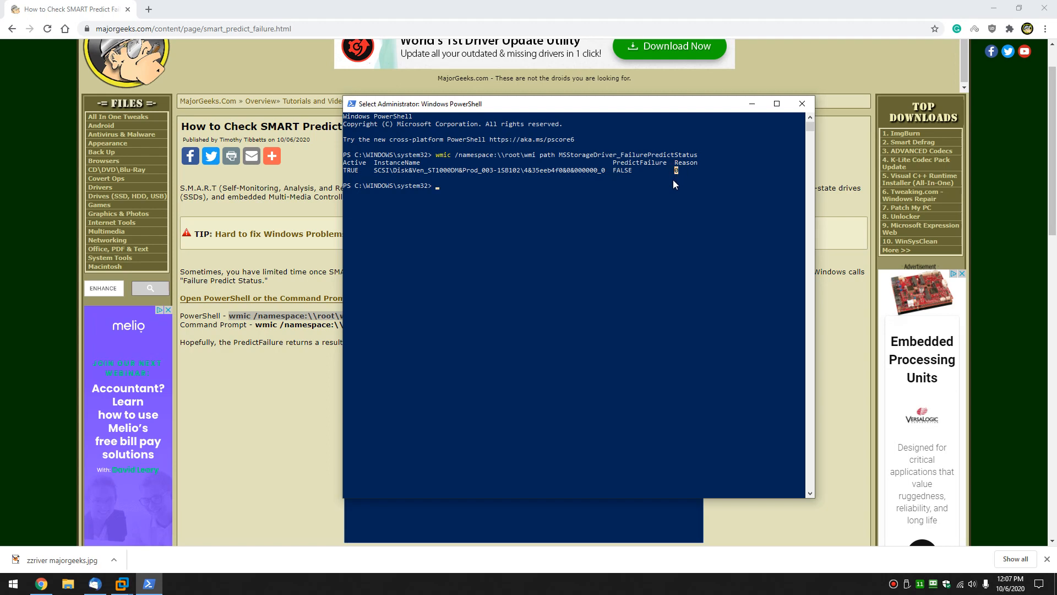
{"action": "mouse_move", "coordinate": [306, 401]}
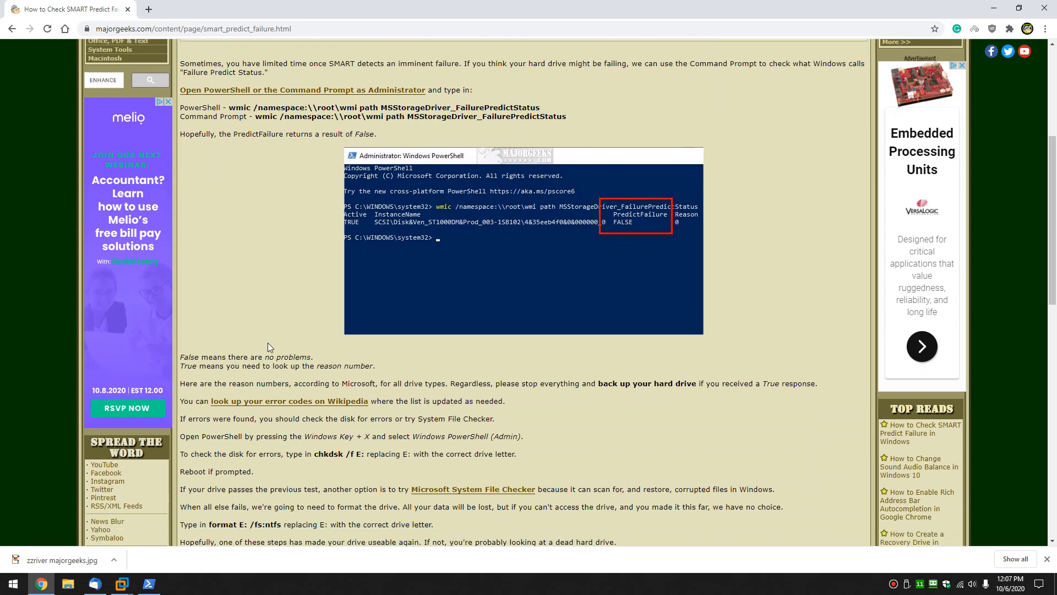
Scroll the article and follow its Wikipedia link on SMART error codes
{"action": "scroll", "scroll_direction": "down", "scroll_amount": 3}
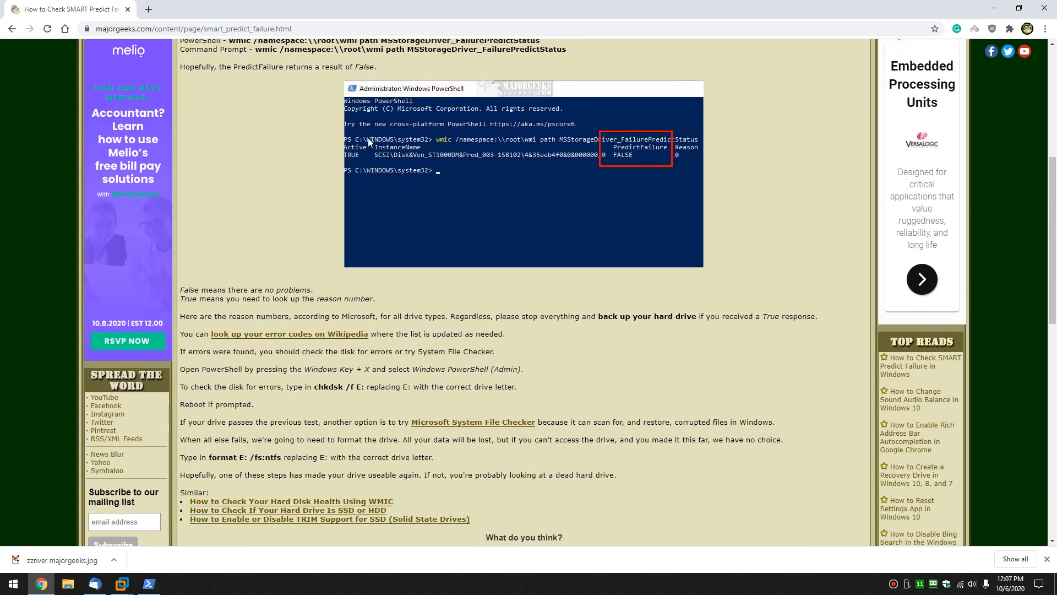
{"action": "mouse_move", "coordinate": [996, 47]}
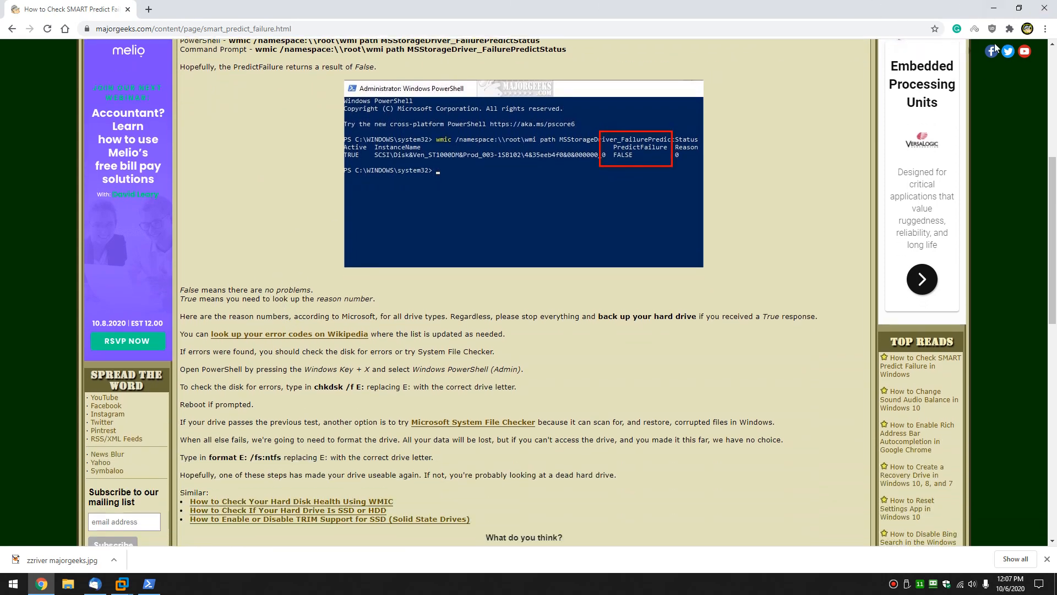
{"action": "scroll", "scroll_direction": "down", "scroll_amount": 3}
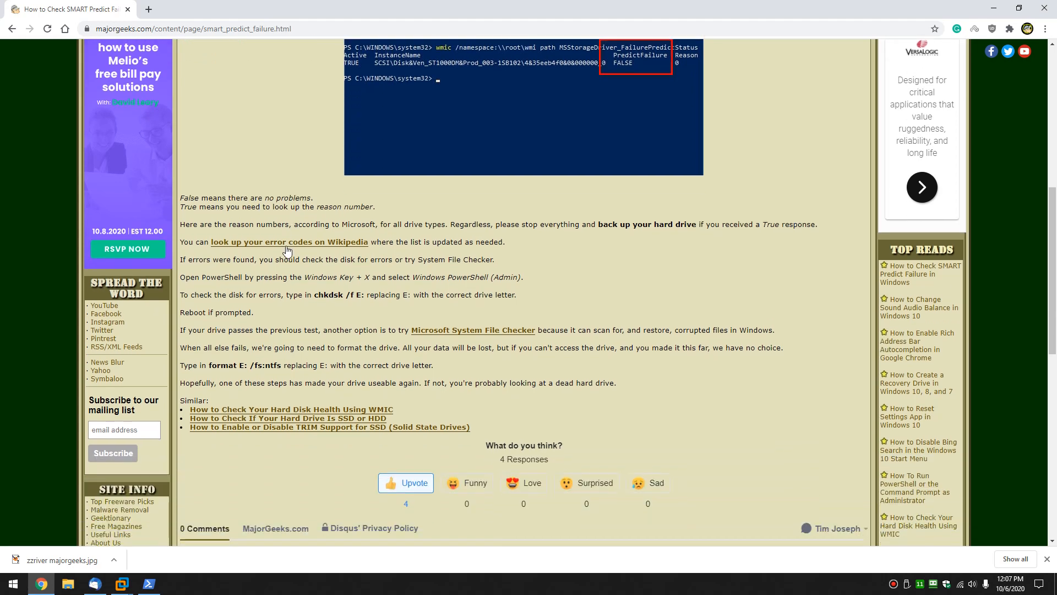
{"action": "left_click", "coordinate": [289, 242]}
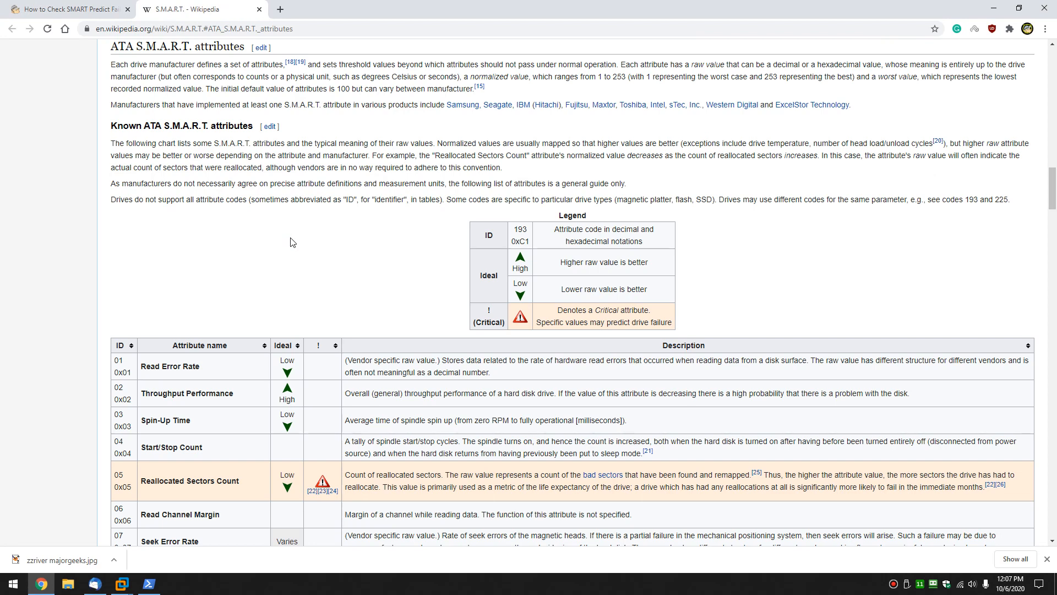
{"action": "mouse_move", "coordinate": [264, 226]}
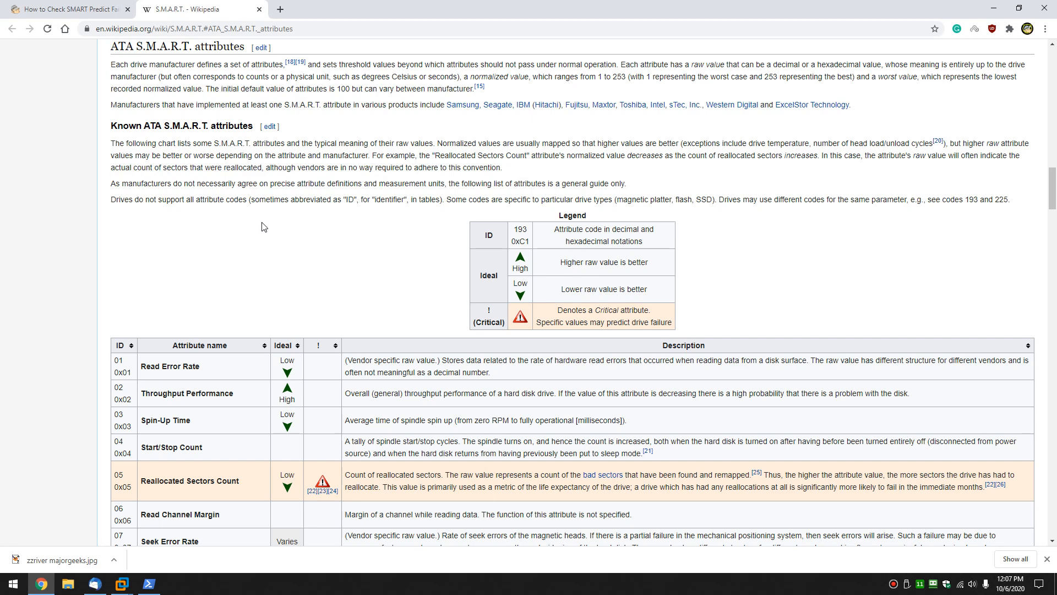
{"action": "mouse_move", "coordinate": [281, 236]}
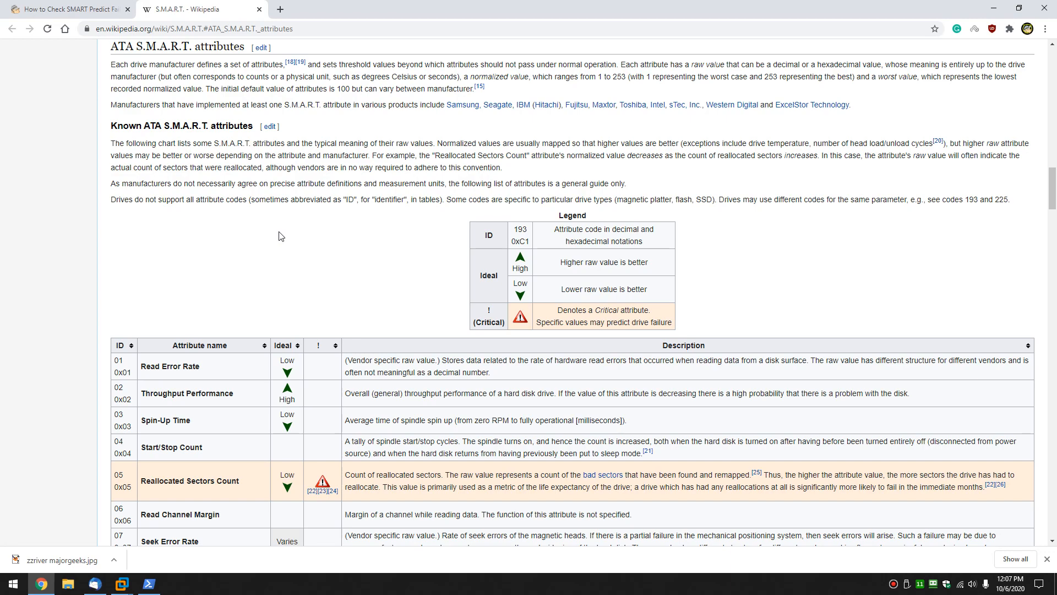
Scroll through the ATA S.M.A.R.T. attributes table past code 184, then close the Wikipedia page
{"action": "scroll", "scroll_direction": "down", "scroll_amount": 3}
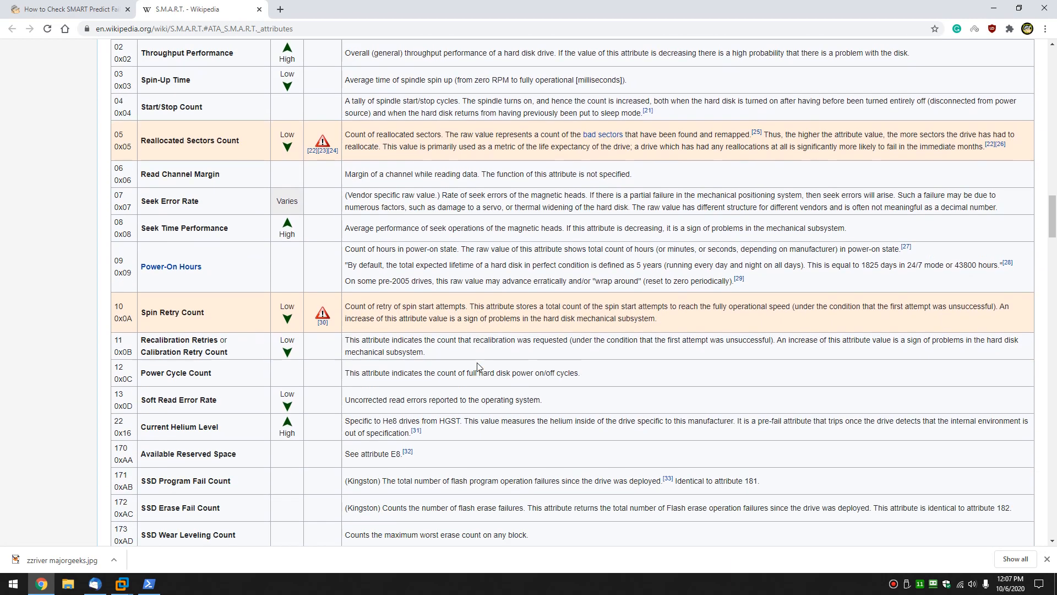
{"action": "scroll", "scroll_direction": "down", "scroll_amount": 3}
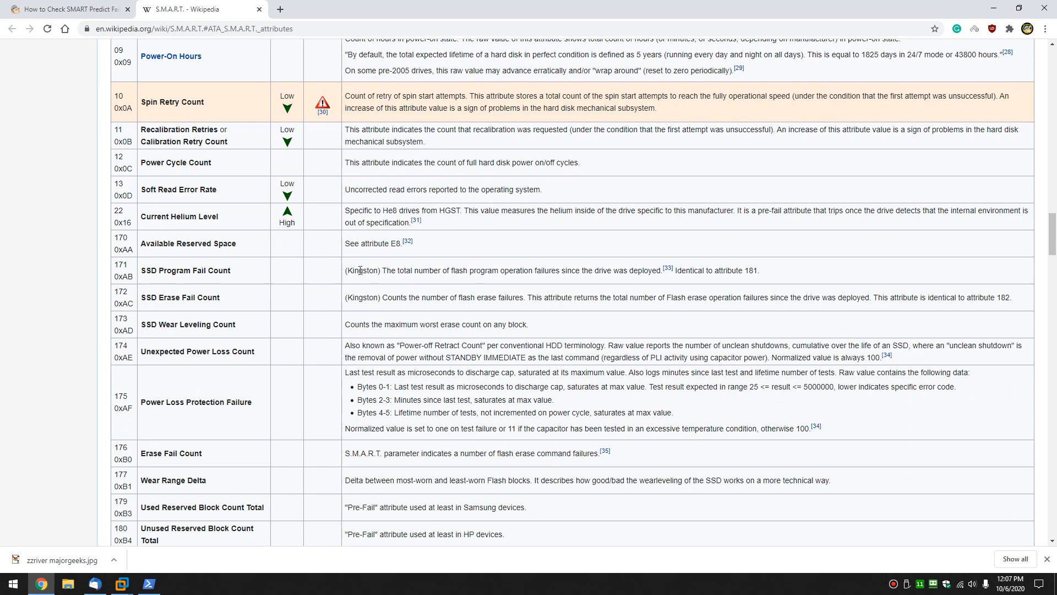
{"action": "mouse_move", "coordinate": [372, 271]}
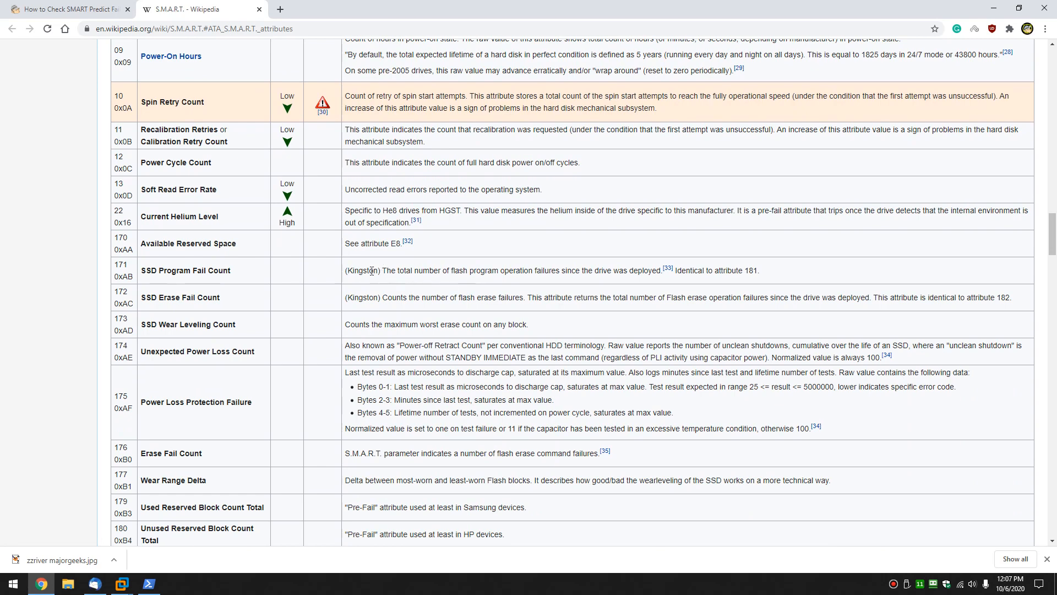
{"action": "mouse_move", "coordinate": [390, 398]}
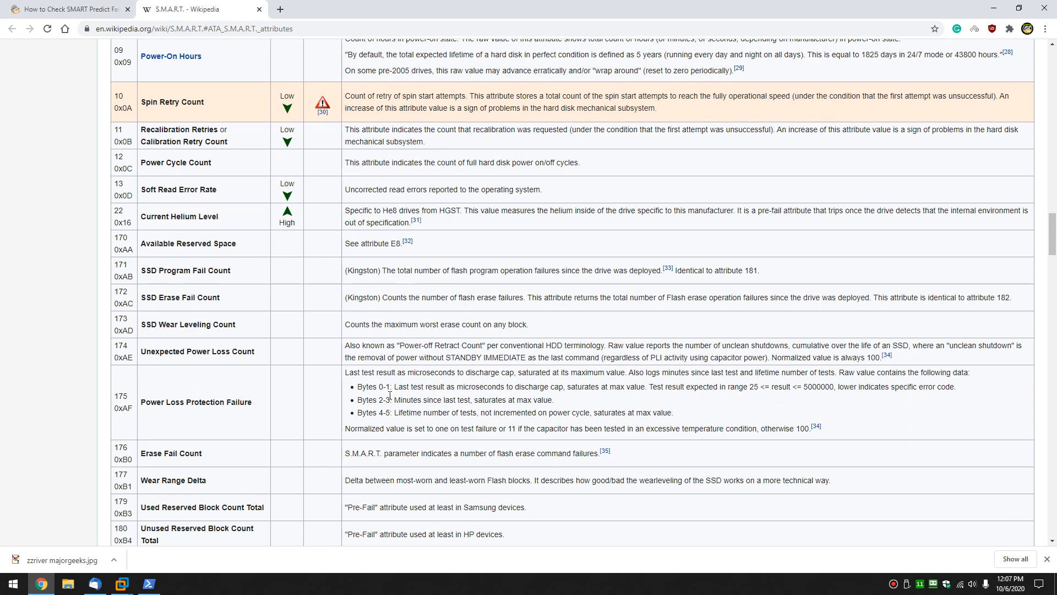
{"action": "scroll", "scroll_direction": "down", "scroll_amount": 3}
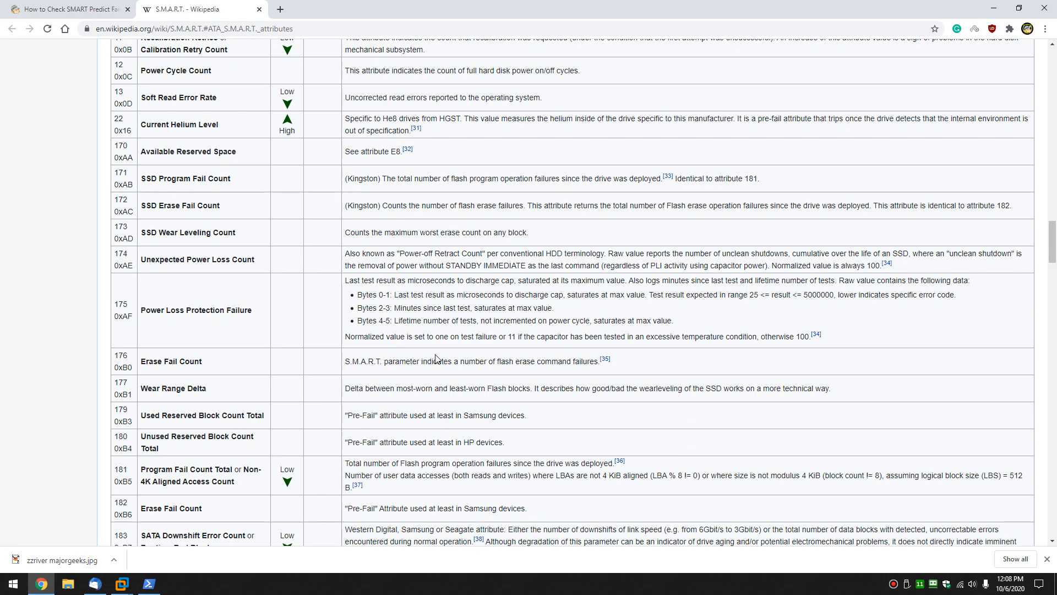
{"action": "scroll", "scroll_direction": "down", "scroll_amount": 3}
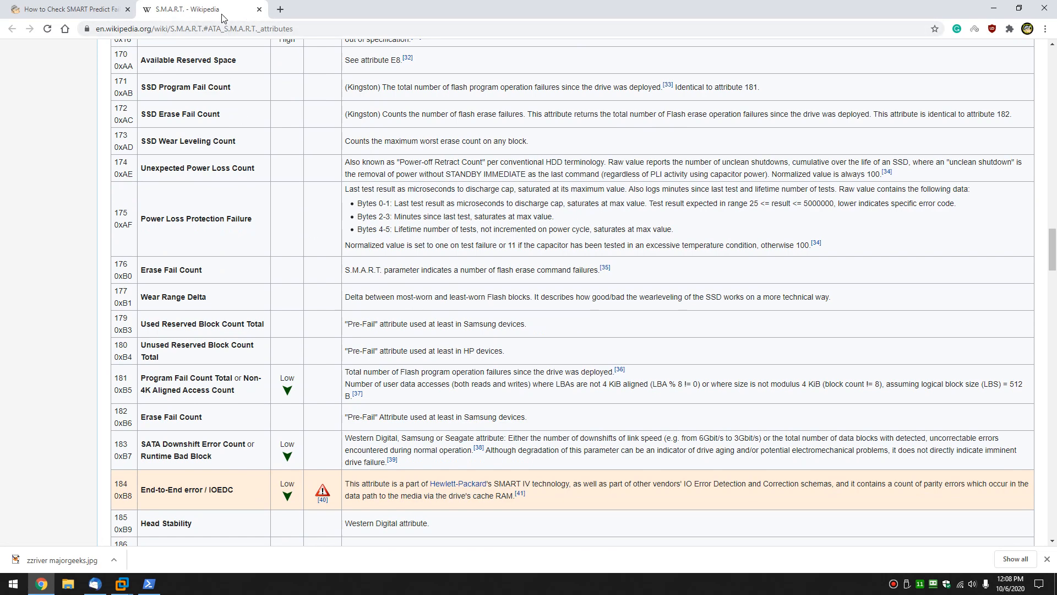
{"action": "left_click", "coordinate": [71, 9]}
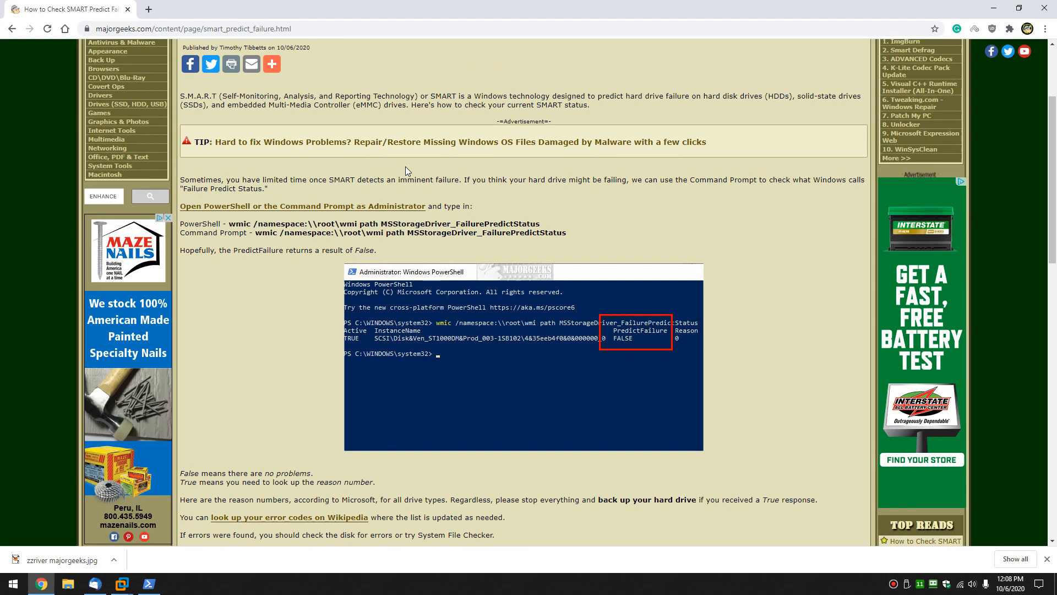
Scroll to the article's chkdsk step, select the command, and return to PowerShell
{"action": "scroll", "scroll_direction": "down", "scroll_amount": 3}
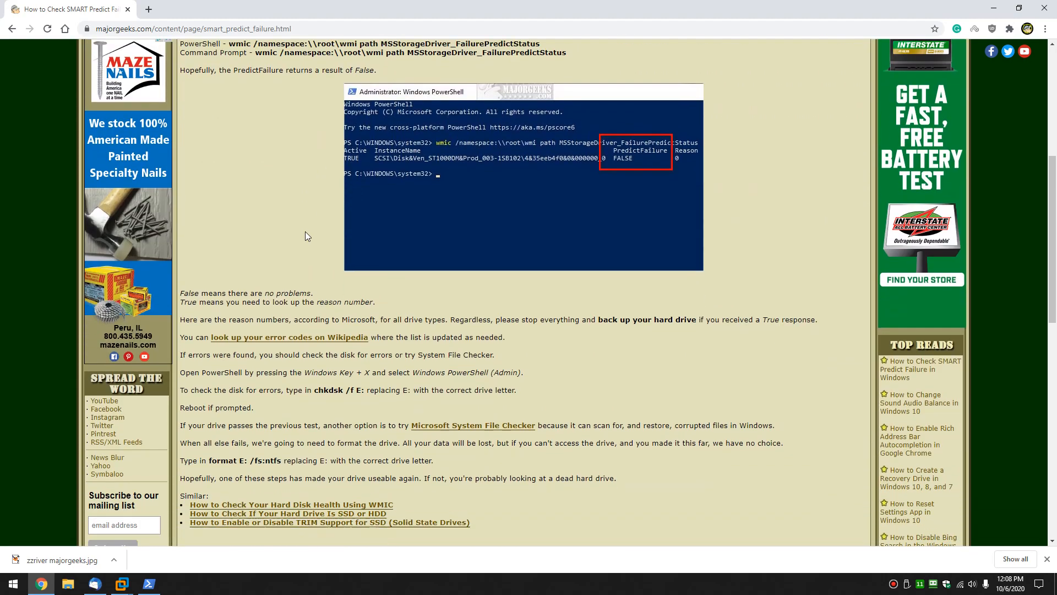
{"action": "scroll", "scroll_direction": "down", "scroll_amount": 3}
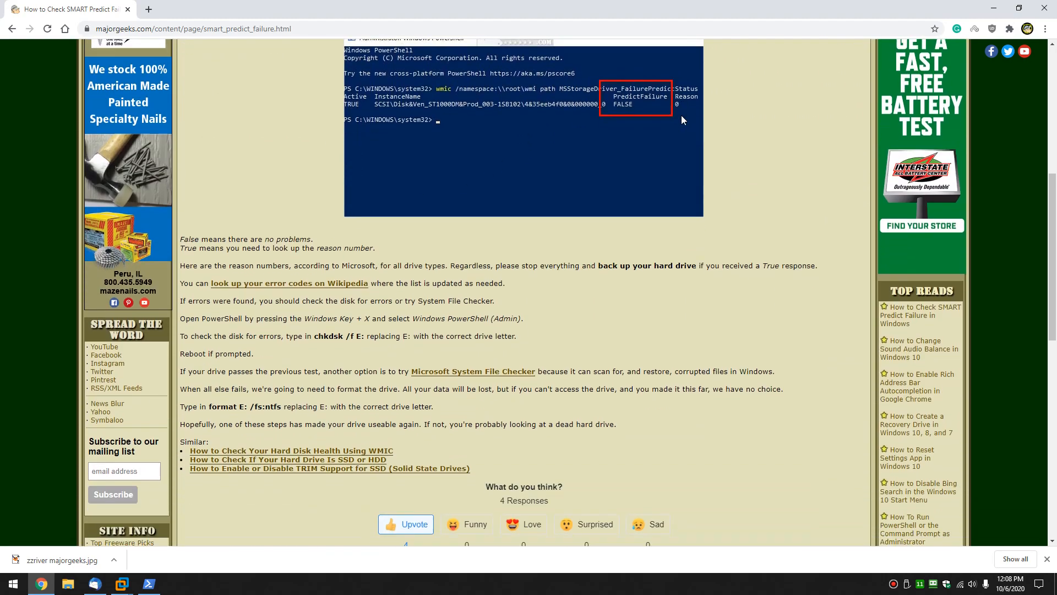
{"action": "scroll", "scroll_direction": "down", "scroll_amount": 3}
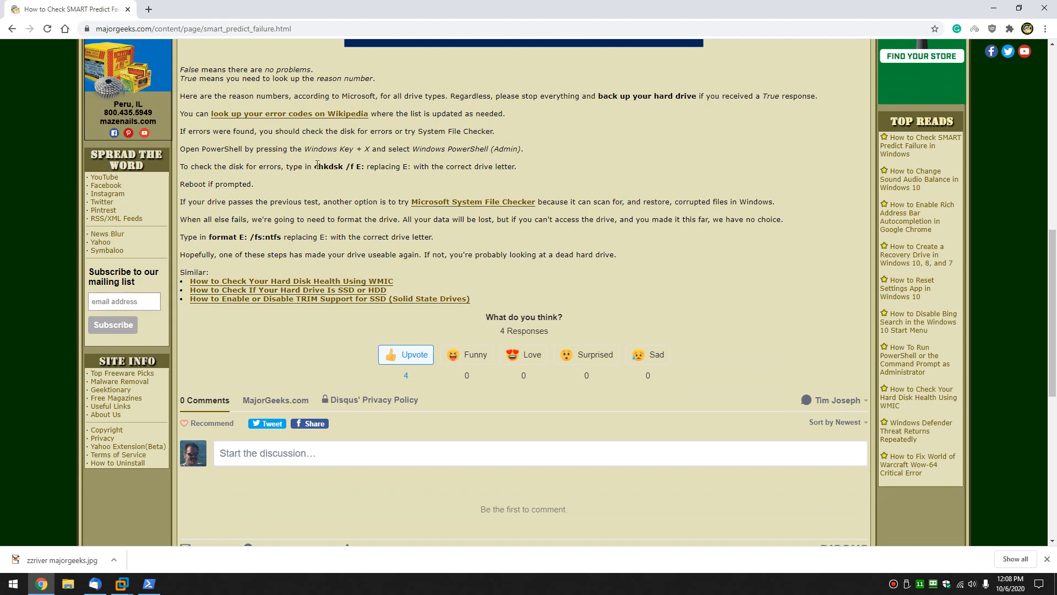
{"action": "double_click", "coordinate": [330, 167]}
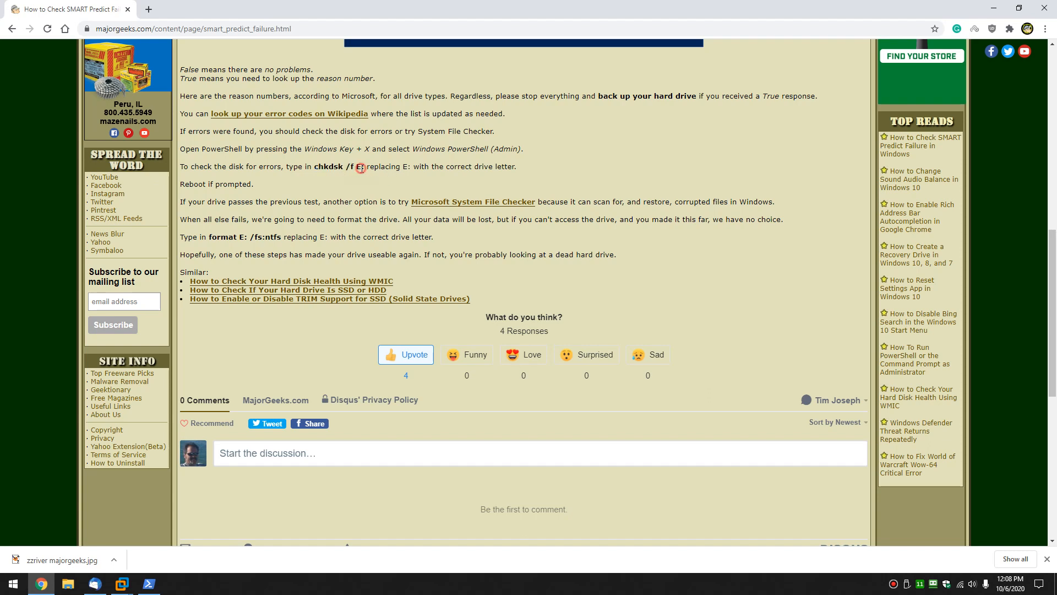
{"action": "left_click", "coordinate": [150, 583]}
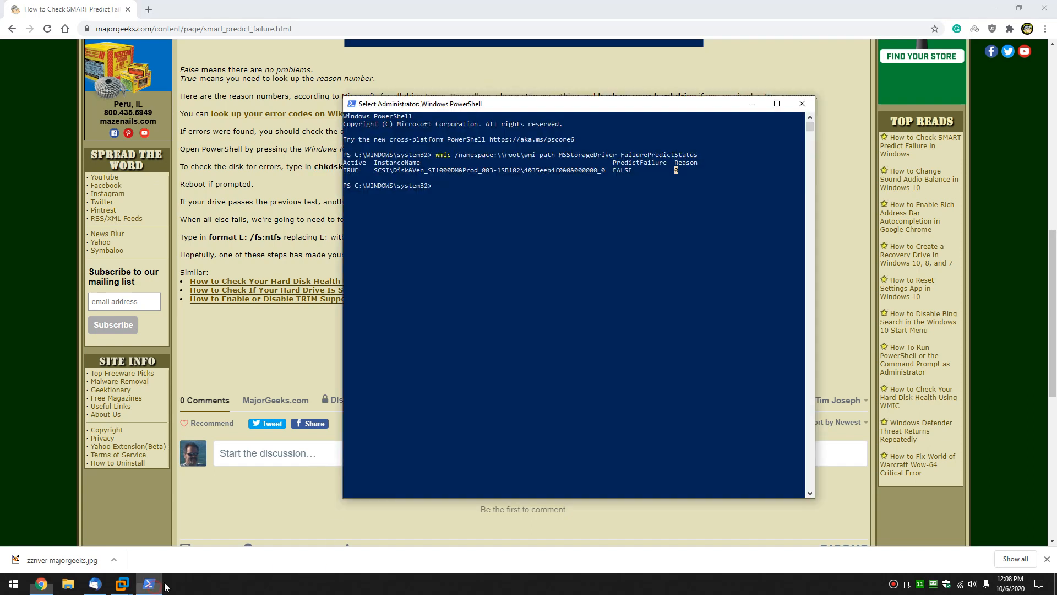
Run chkdsk /f C: and answer n to decline scheduling the check at restart
{"action": "type", "text": "chkdsk /f"}
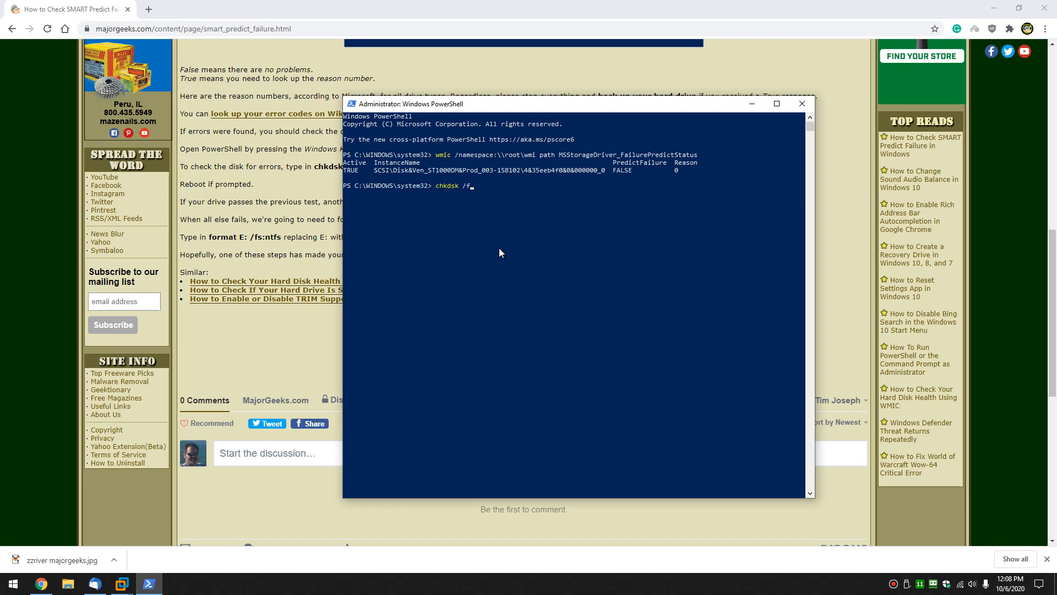
{"action": "type", "text": "C:"}
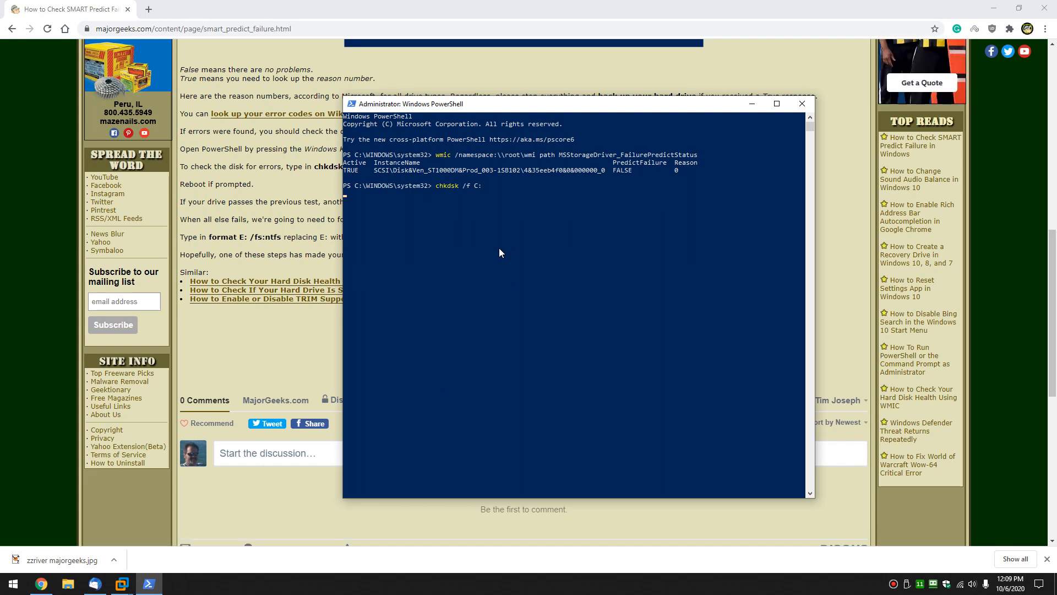
{"action": "key", "text": "Enter"}
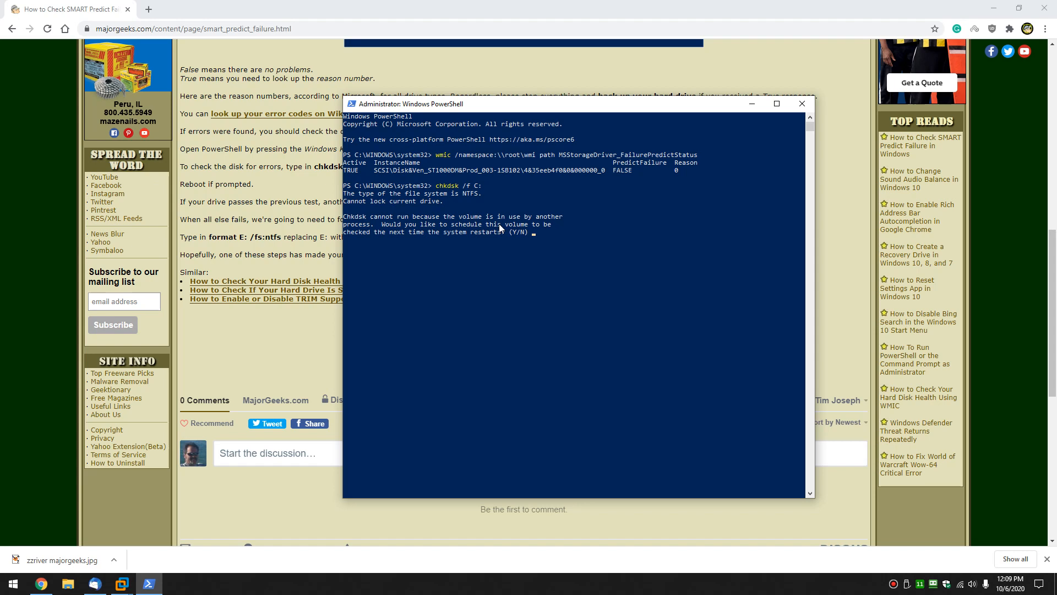
{"action": "type", "text": "y"}
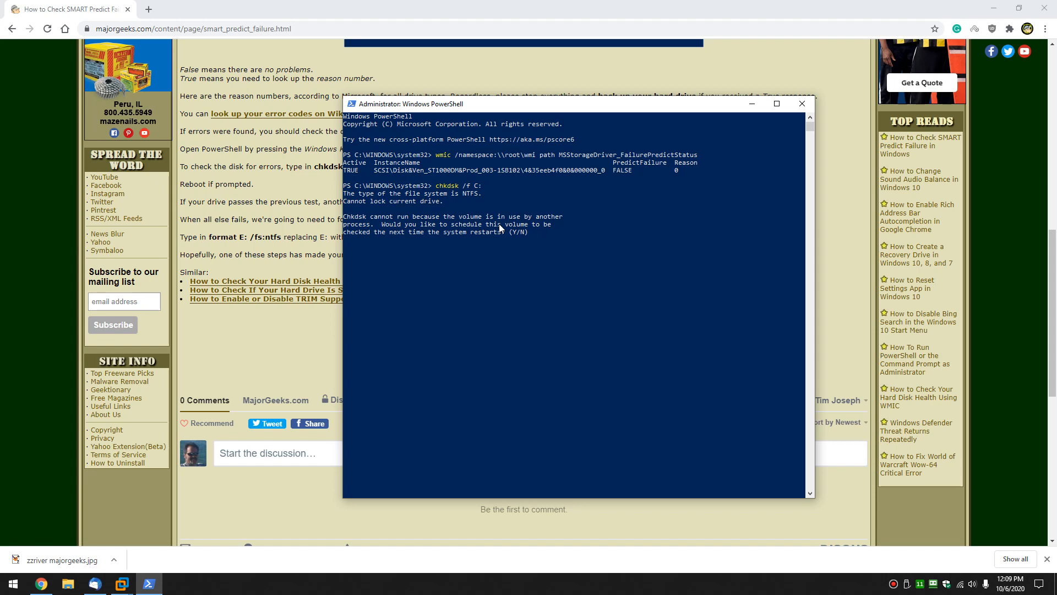
{"action": "type", "text": "n"}
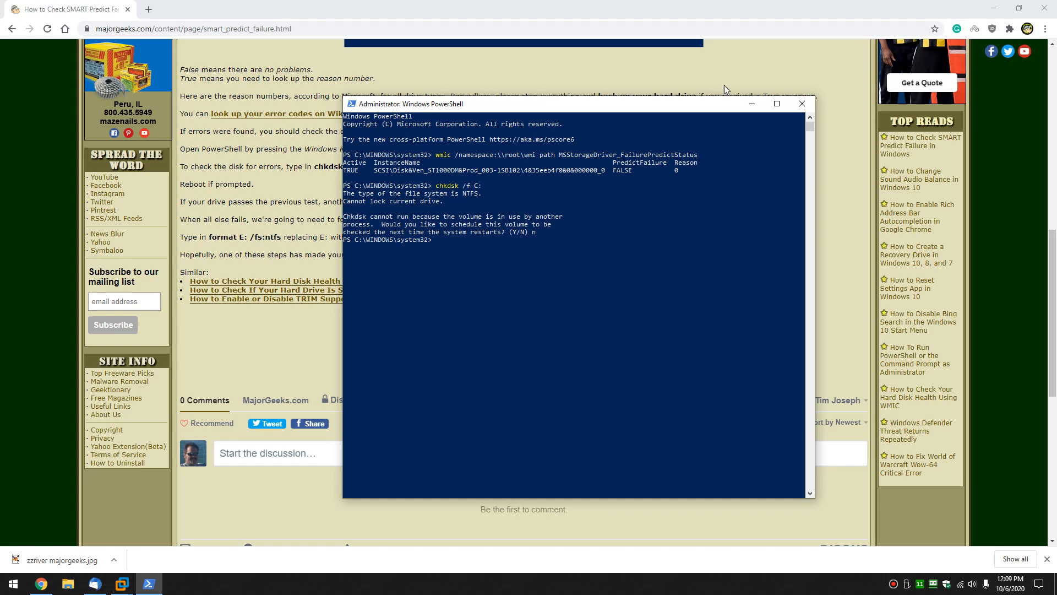
Open the Microsoft System File Checker guide from the article and scroll through its sfc /scannow sections
{"action": "left_click", "coordinate": [803, 104]}
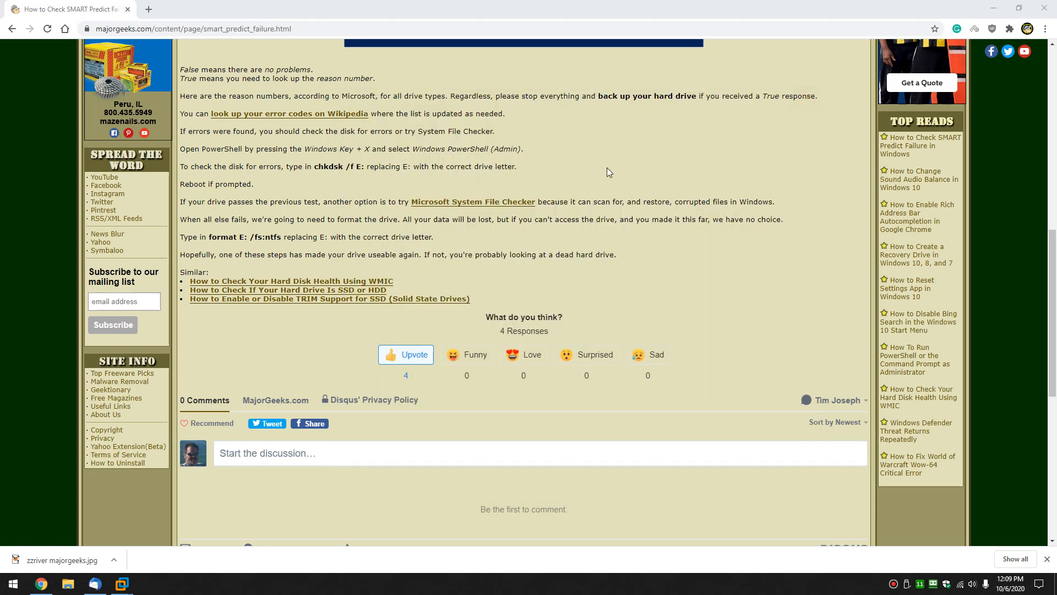
{"action": "mouse_move", "coordinate": [426, 164]}
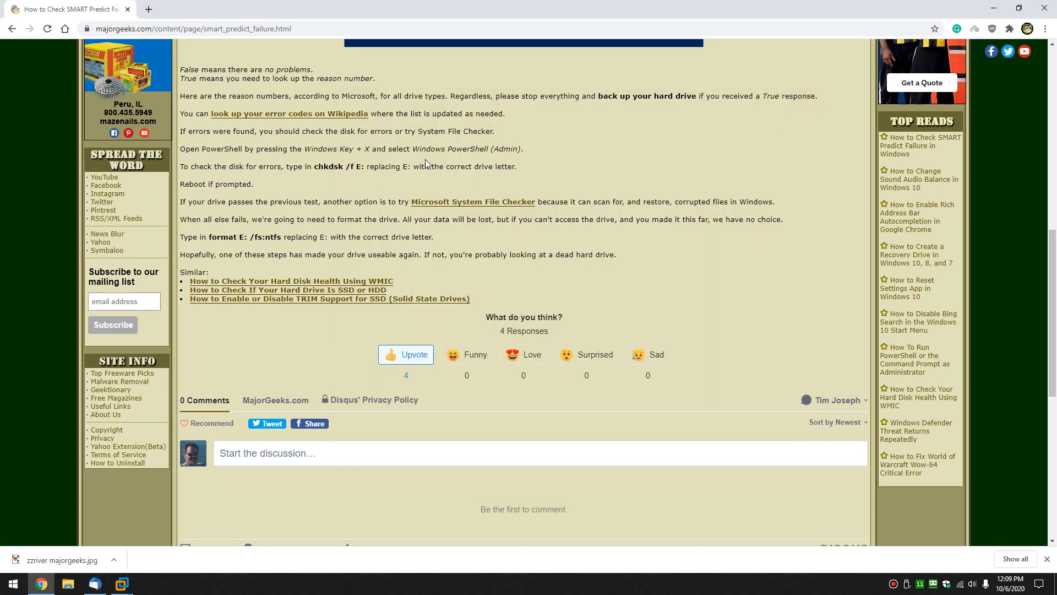
{"action": "mouse_move", "coordinate": [471, 206]}
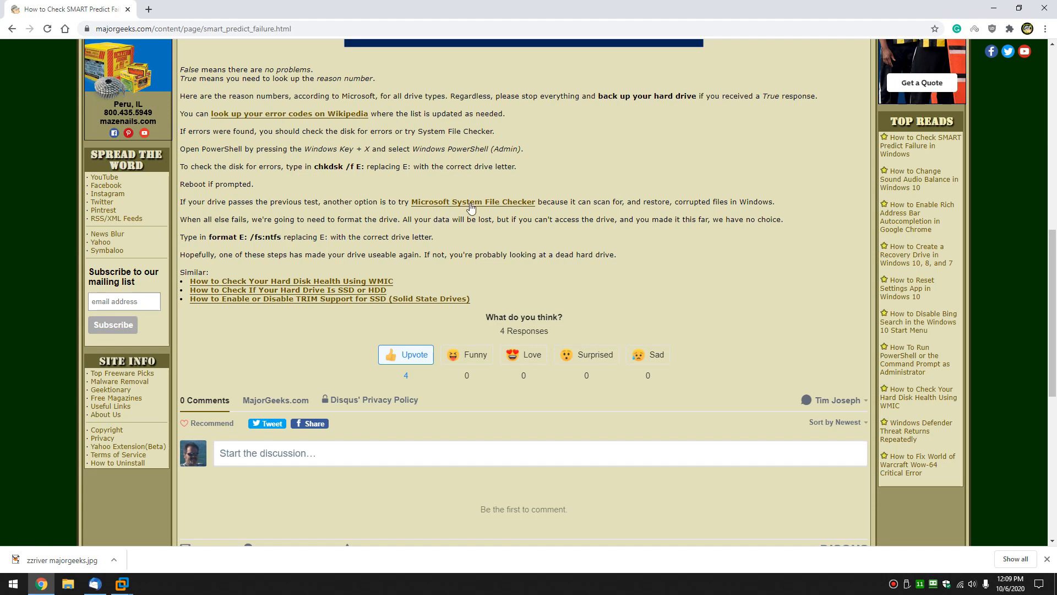
{"action": "mouse_move", "coordinate": [700, 189]}
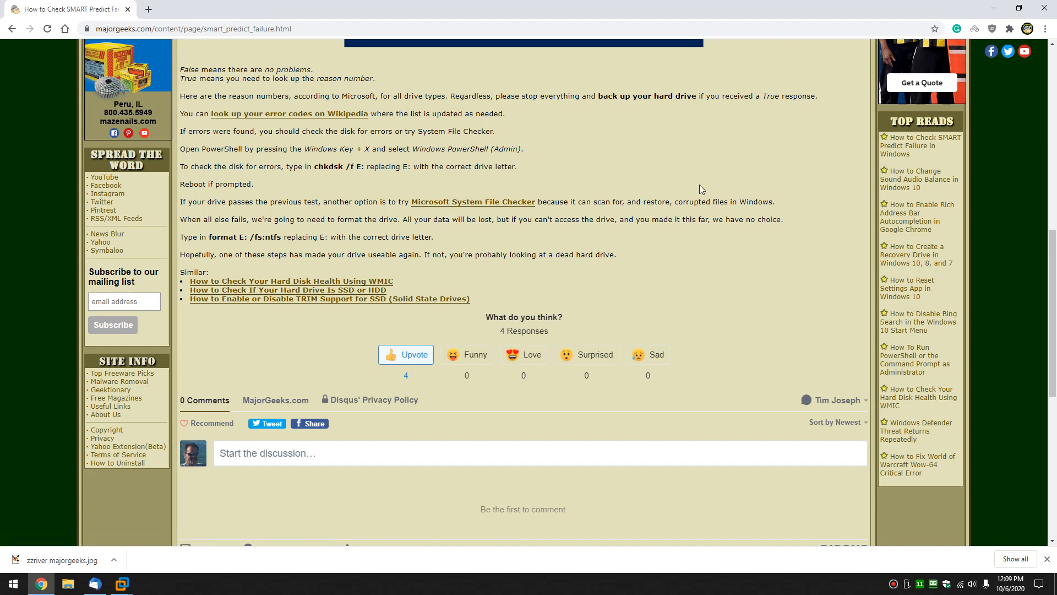
{"action": "mouse_move", "coordinate": [486, 211]}
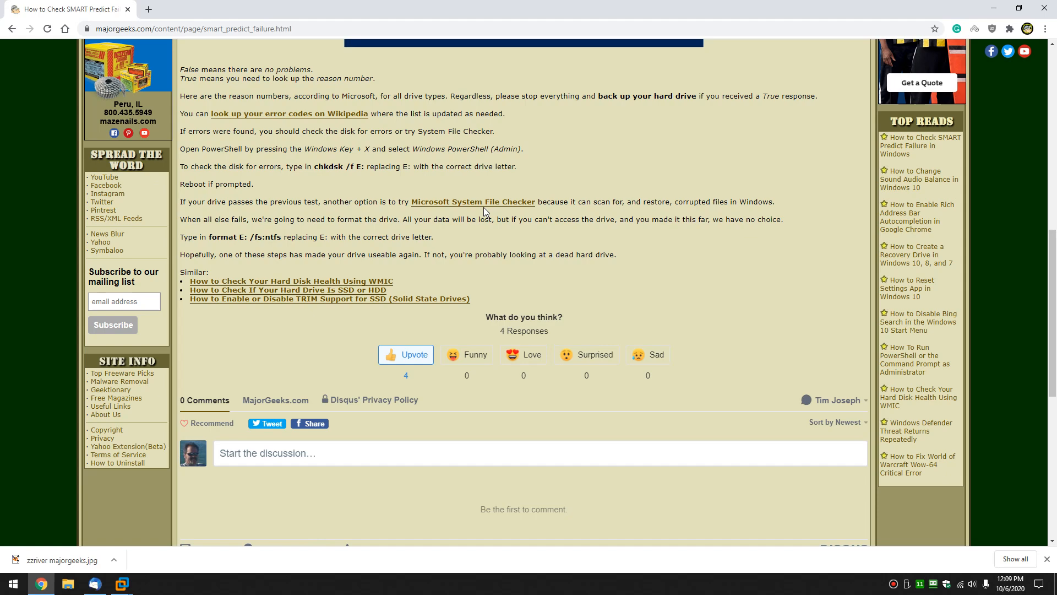
{"action": "left_click", "coordinate": [473, 201]}
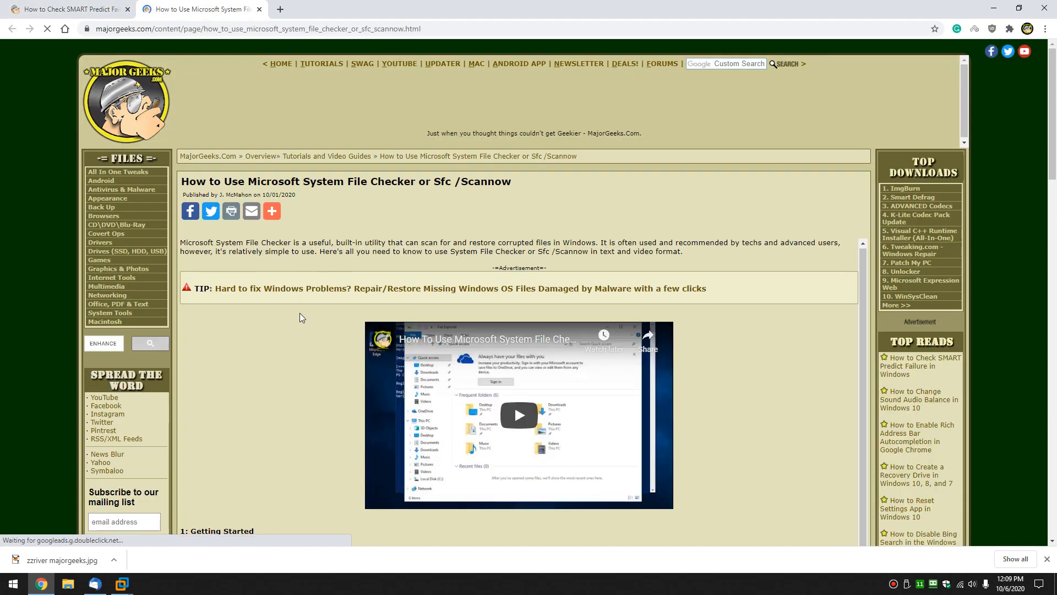
{"action": "scroll", "scroll_direction": "down", "scroll_amount": 3}
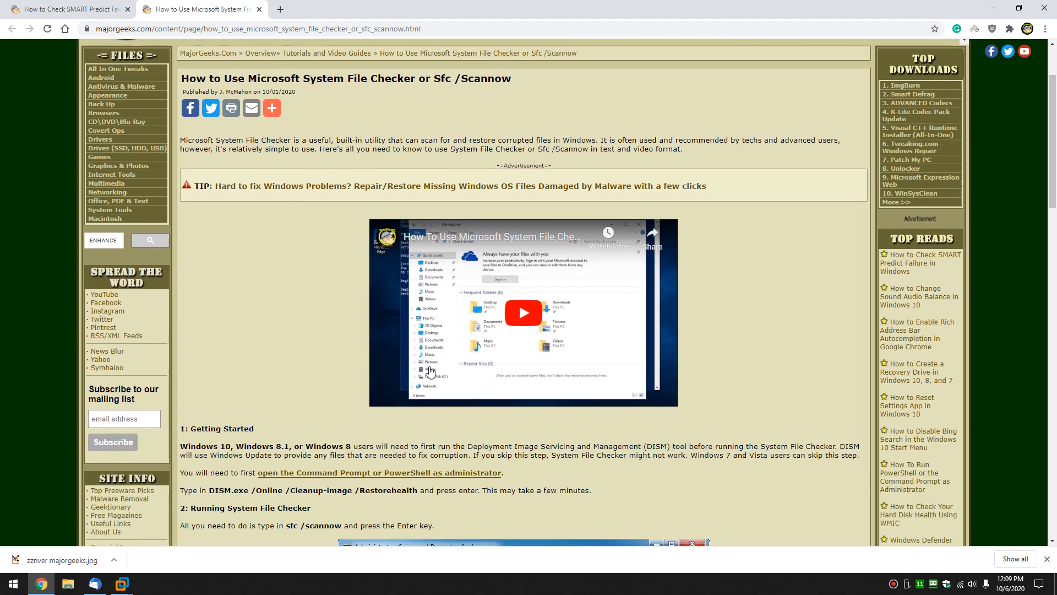
{"action": "scroll", "scroll_direction": "down", "scroll_amount": 3}
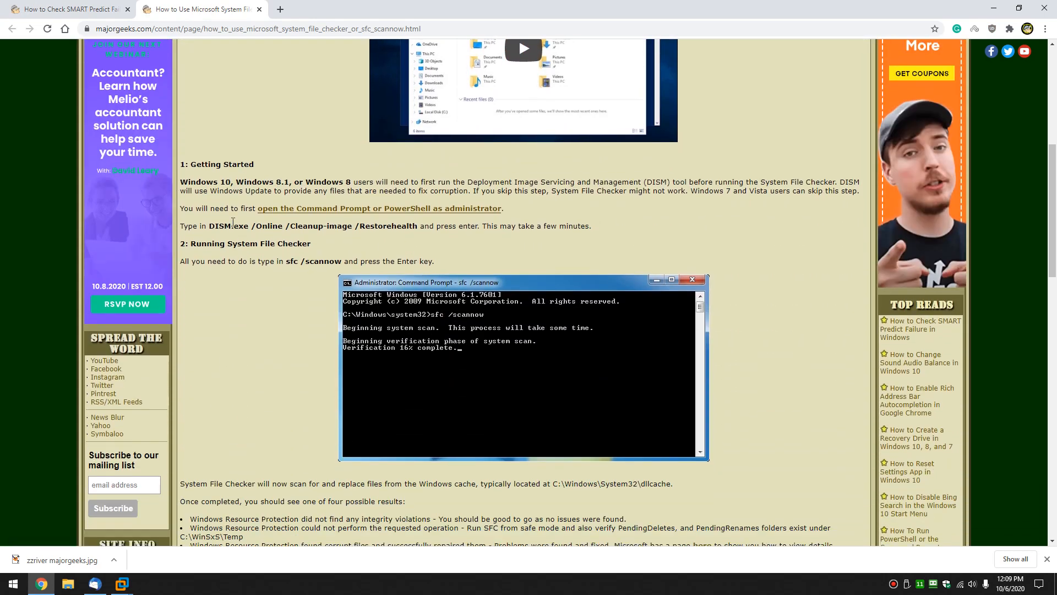
{"action": "scroll", "scroll_direction": "down", "scroll_amount": 3}
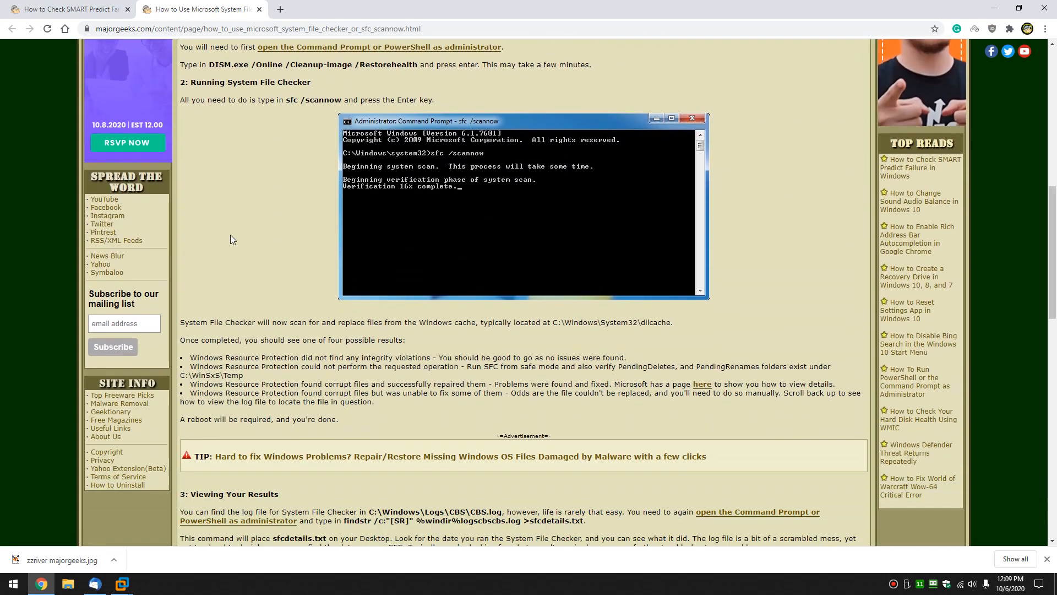
{"action": "scroll", "scroll_direction": "down", "scroll_amount": 3}
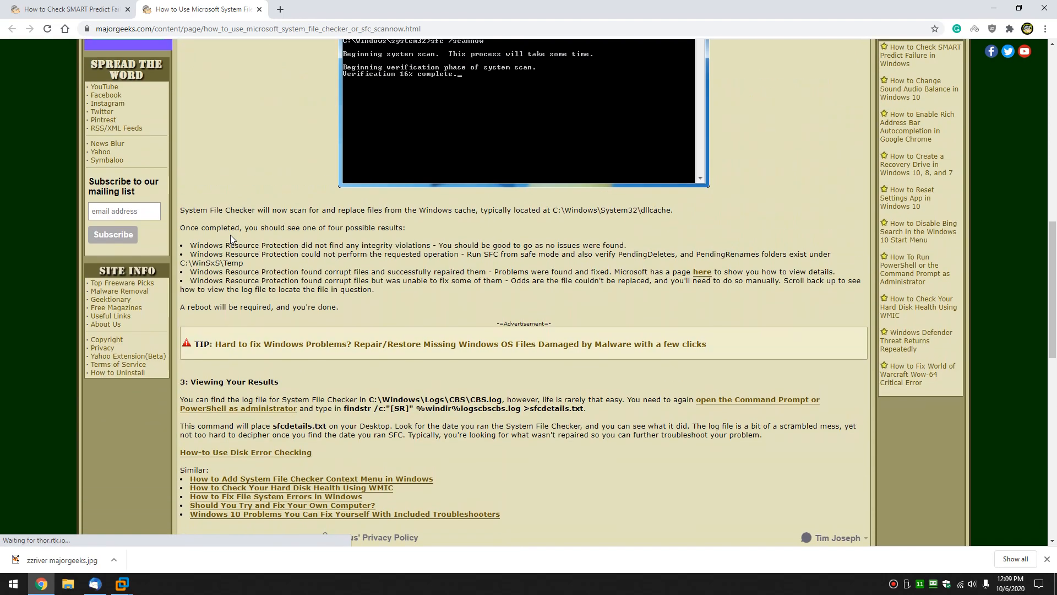
Close the System File Checker tab and clear the format-command highlight in the SMART guide
{"action": "left_click", "coordinate": [256, 9]}
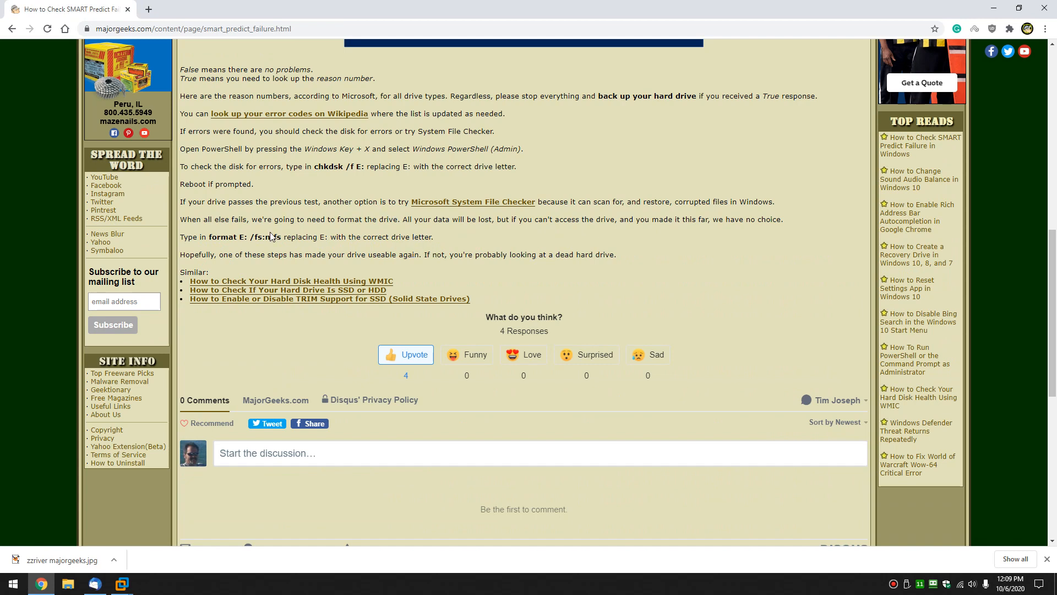
{"action": "mouse_move", "coordinate": [210, 236]}
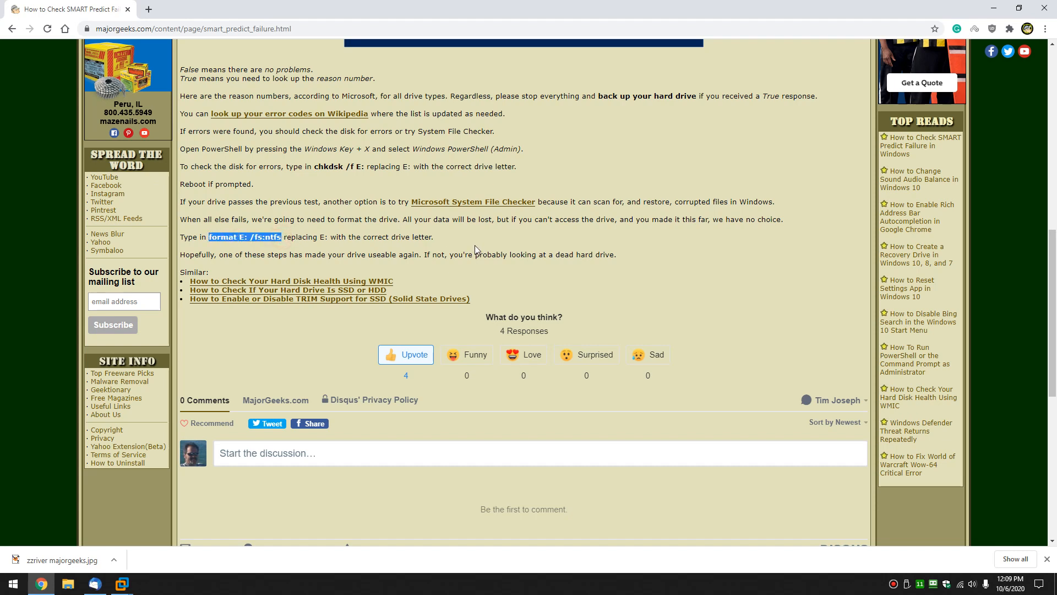
{"action": "left_click", "coordinate": [475, 248]}
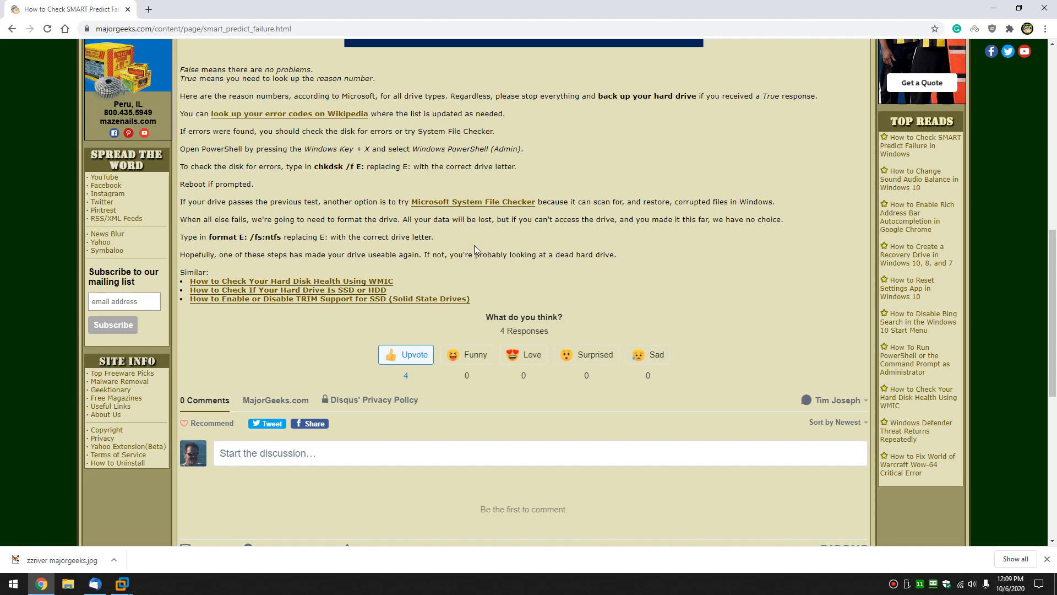
{"action": "mouse_move", "coordinate": [528, 141]}
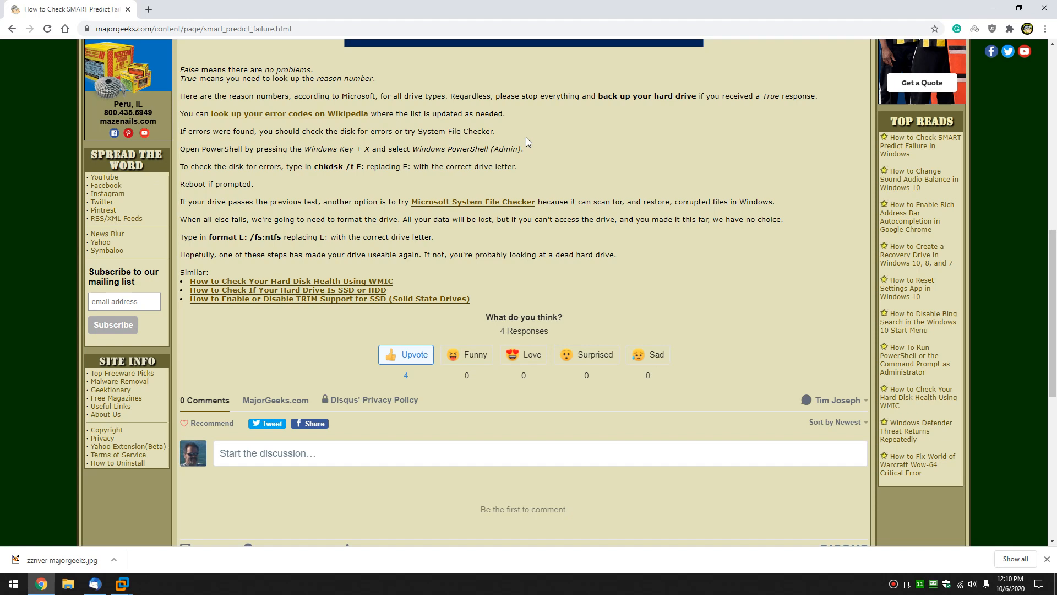
{"action": "mouse_move", "coordinate": [540, 172]}
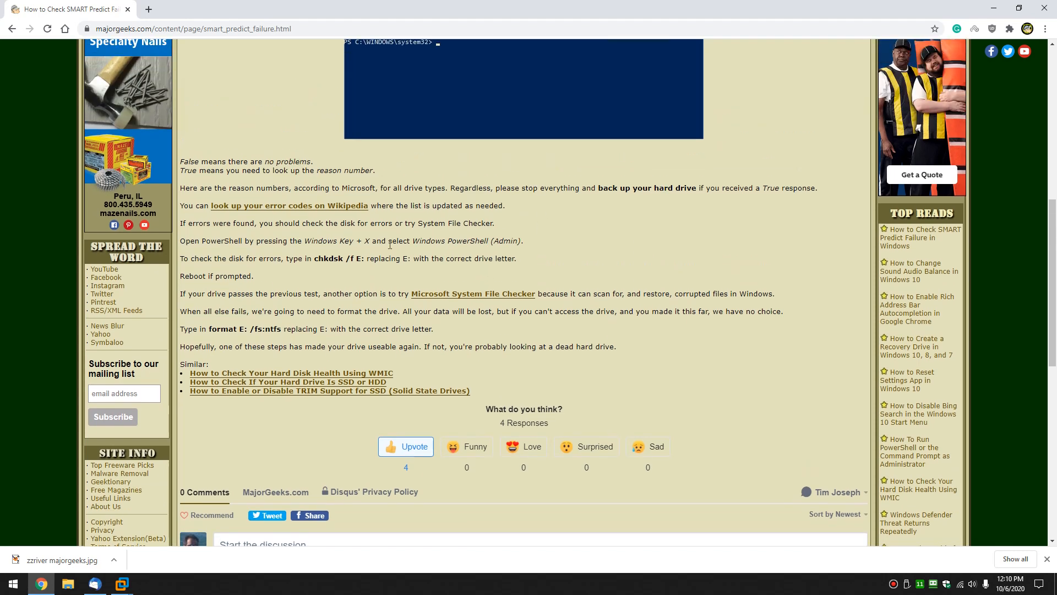
{"action": "mouse_move", "coordinate": [613, 186]}
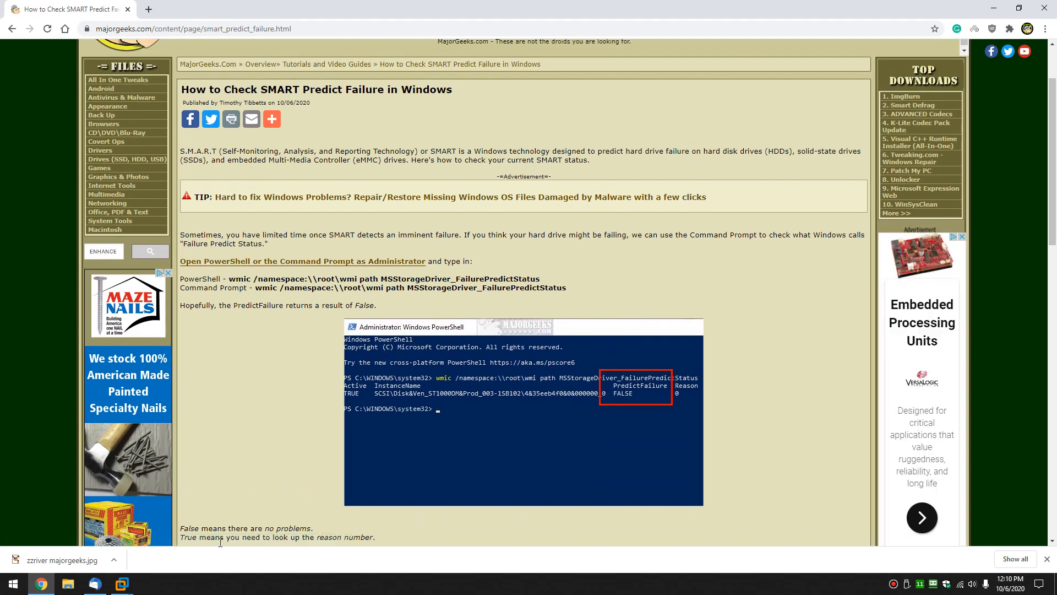
{"action": "mouse_move", "coordinate": [604, 400]}
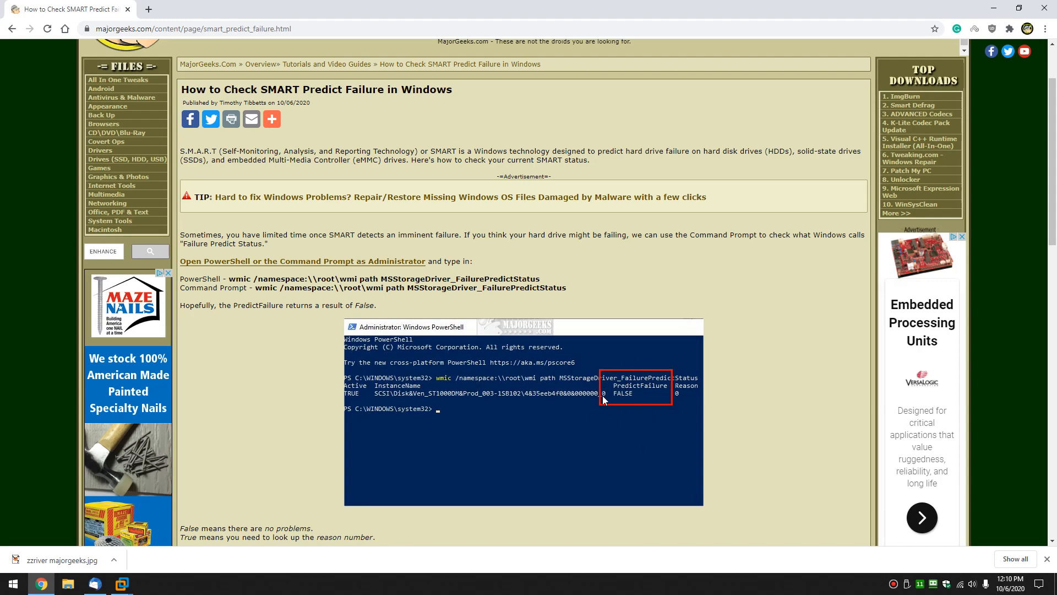
{"action": "scroll", "scroll_direction": "down", "scroll_amount": 3}
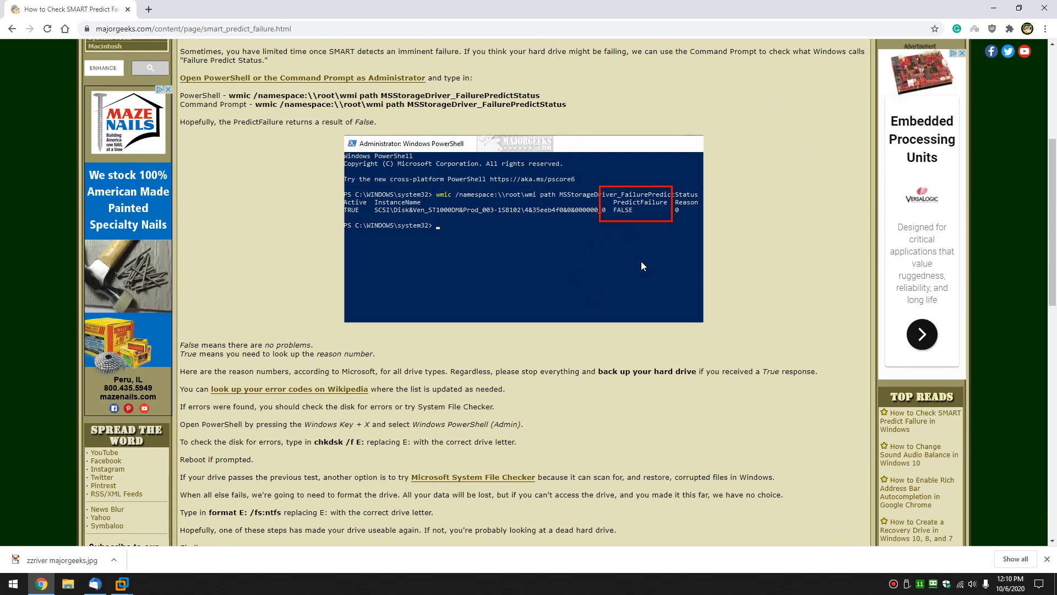
{"action": "mouse_move", "coordinate": [577, 248]}
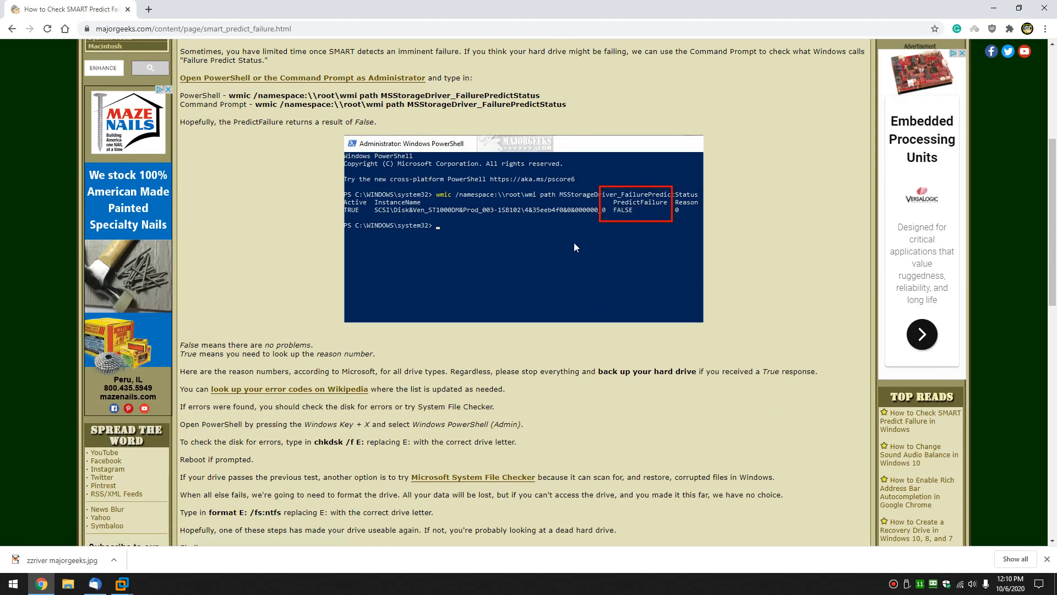
{"action": "scroll", "scroll_direction": "down", "scroll_amount": 3}
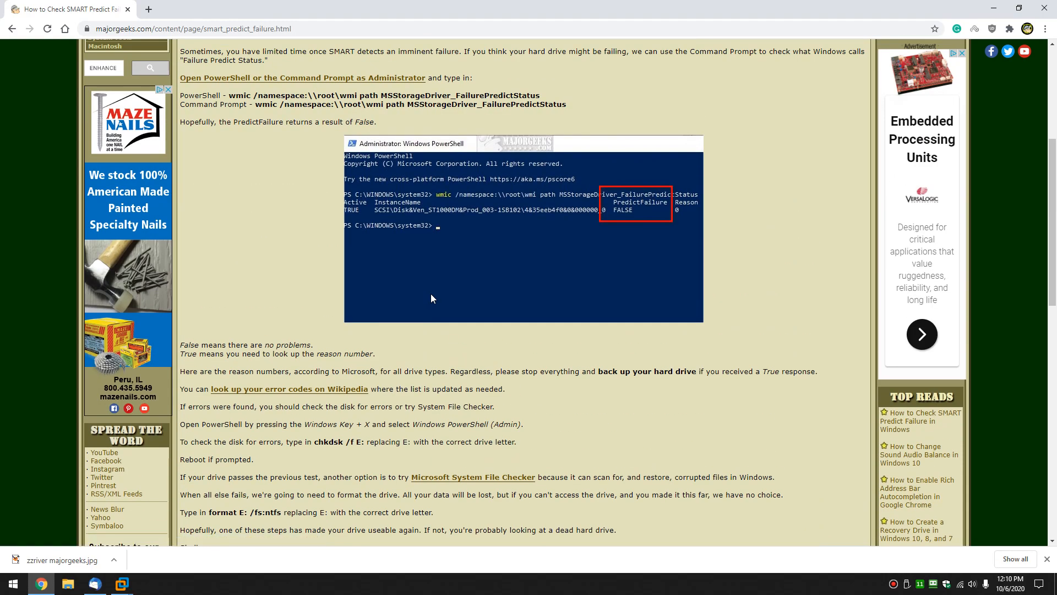
{"action": "scroll", "scroll_direction": "down", "scroll_amount": 3}
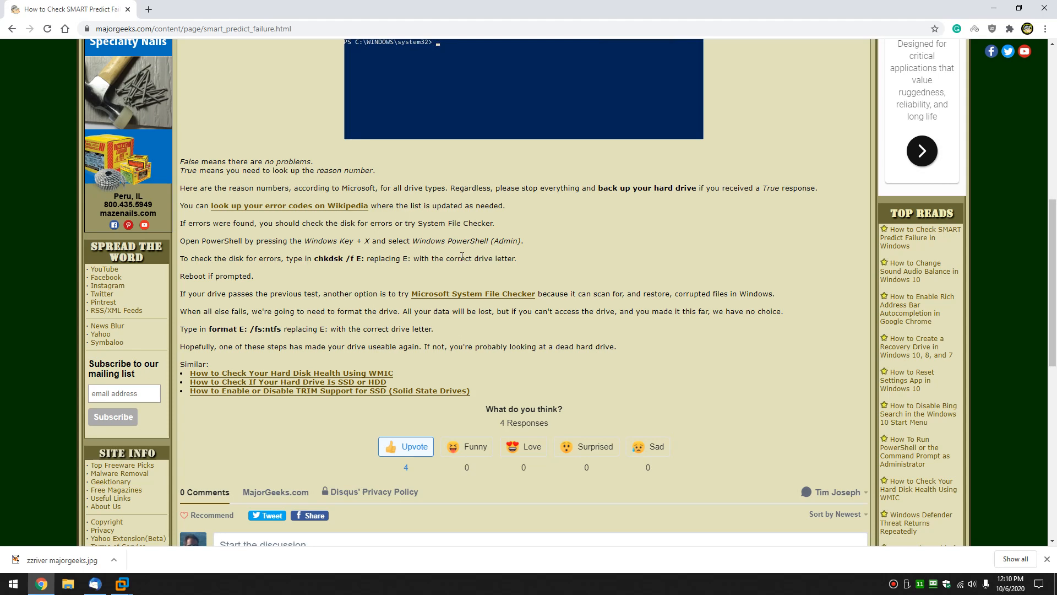
{"action": "scroll", "scroll_direction": "up", "scroll_amount": 3}
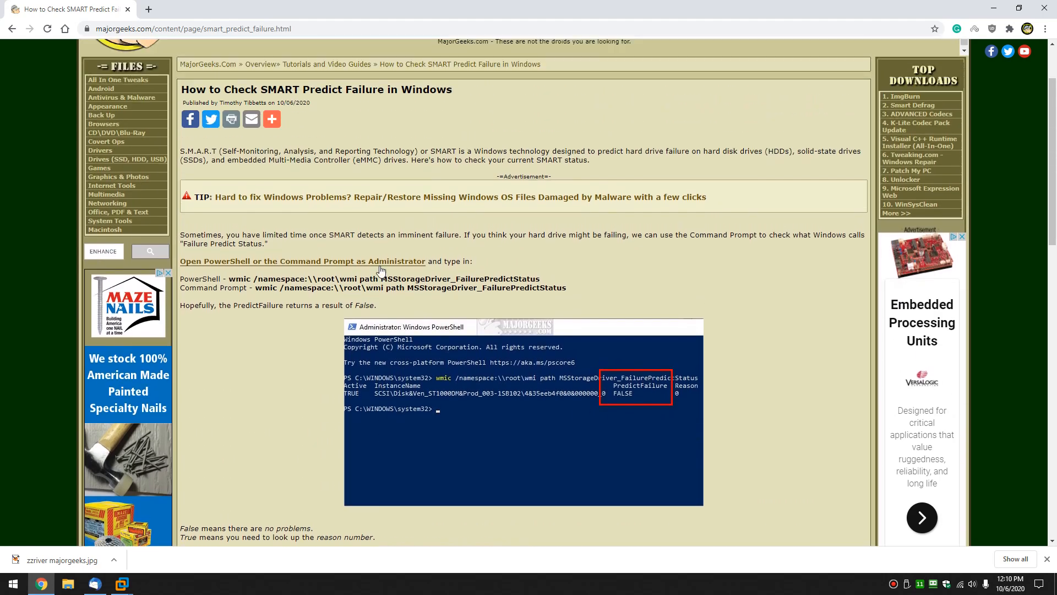
{"action": "mouse_move", "coordinate": [370, 261]}
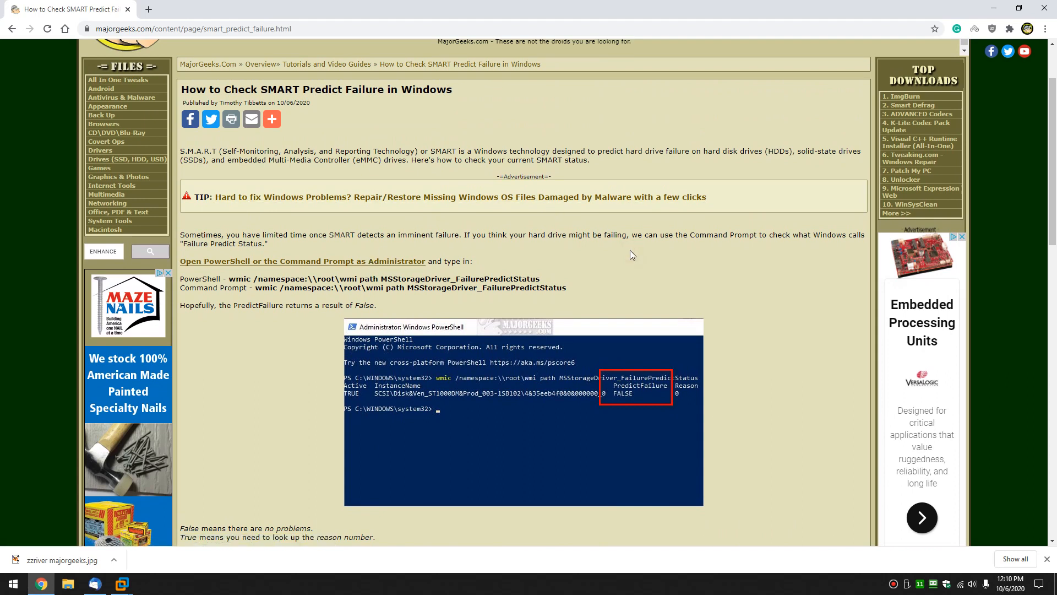
{"action": "mouse_move", "coordinate": [671, 300]}
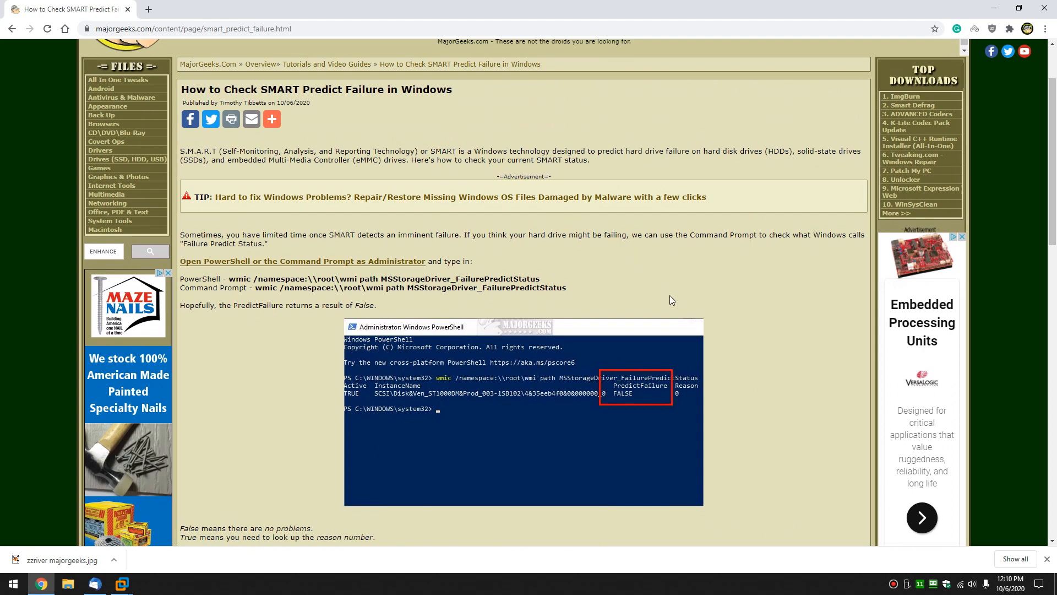
{"action": "mouse_move", "coordinate": [965, 494]}
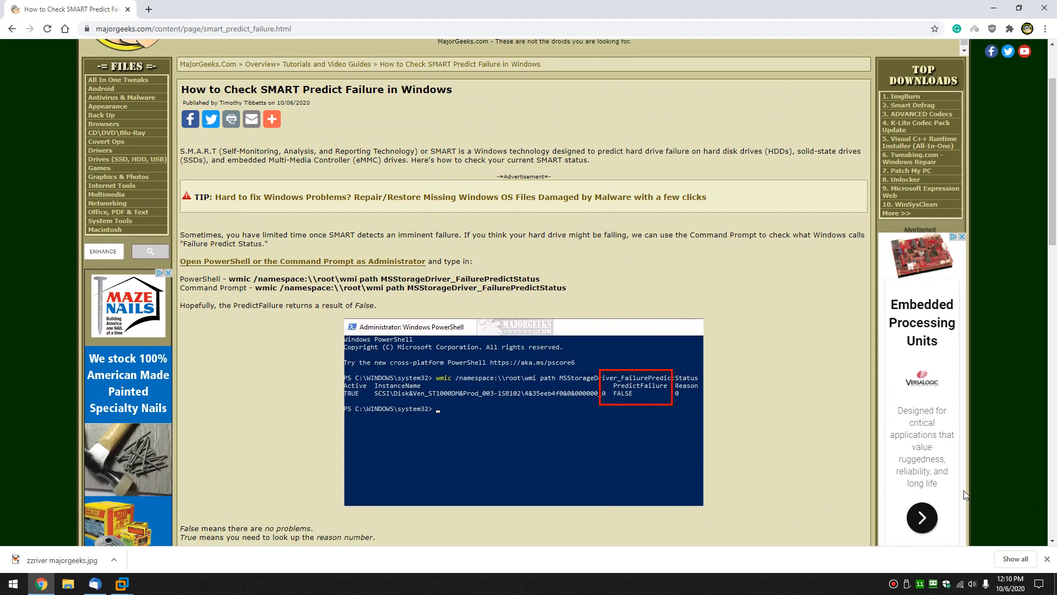
{"action": "mouse_move", "coordinate": [865, 49]}
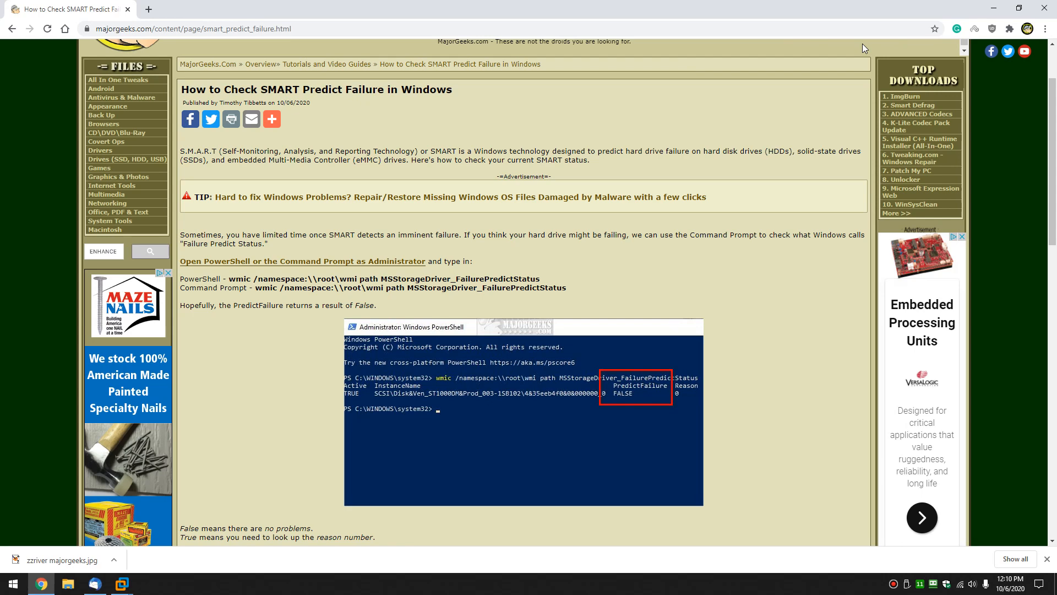
{"action": "mouse_move", "coordinate": [147, 341]}
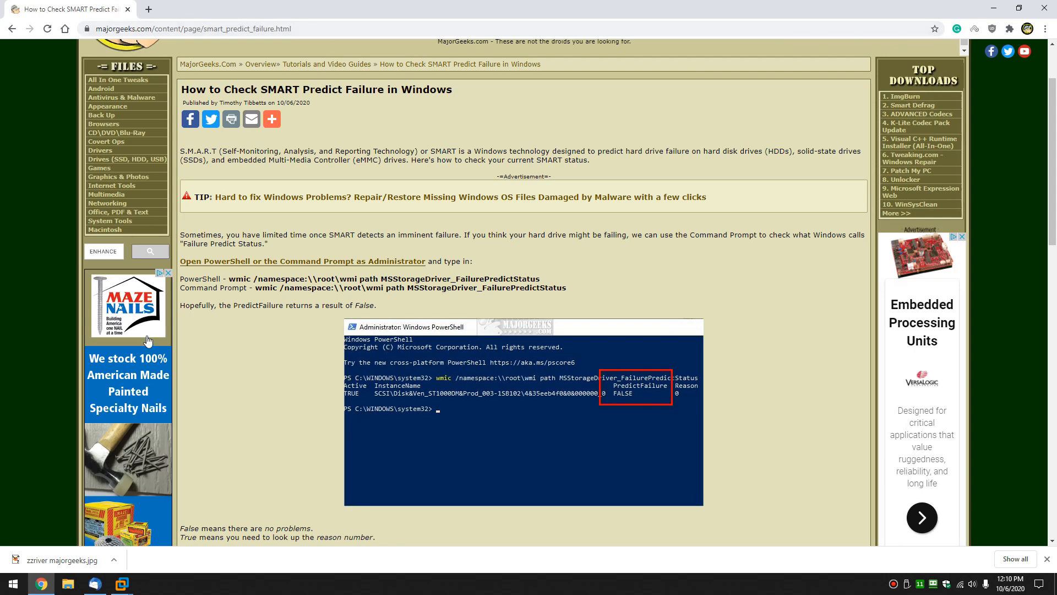